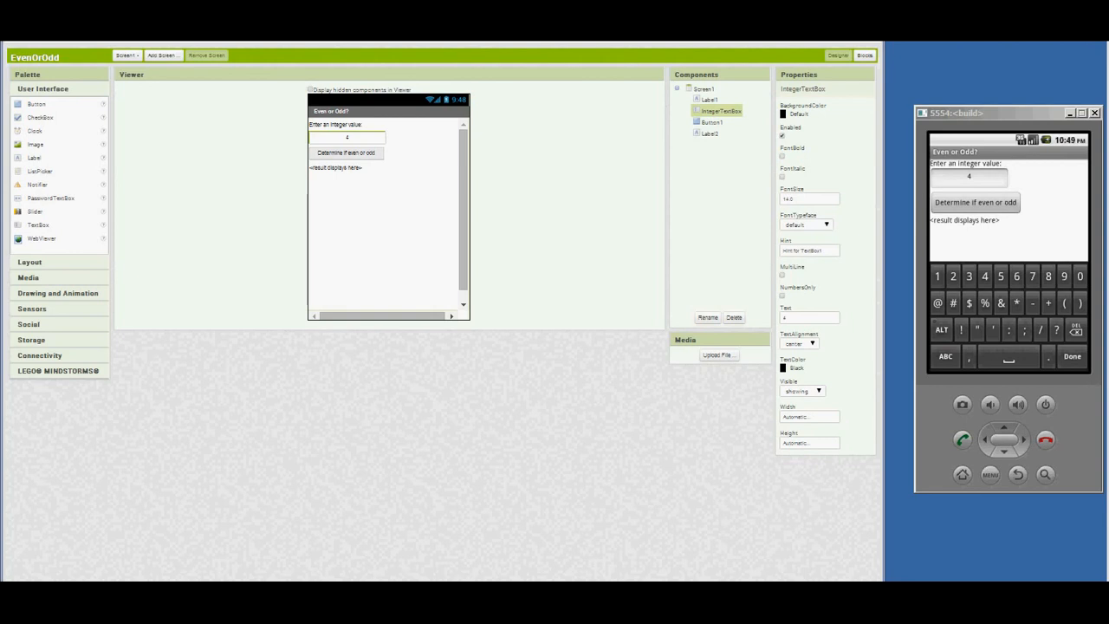
Check 4 (EVEN), then 5 and -321 (both ODD) in the emulated EvenOrOdd app
{"action": "left_click", "coordinate": [984, 177]}
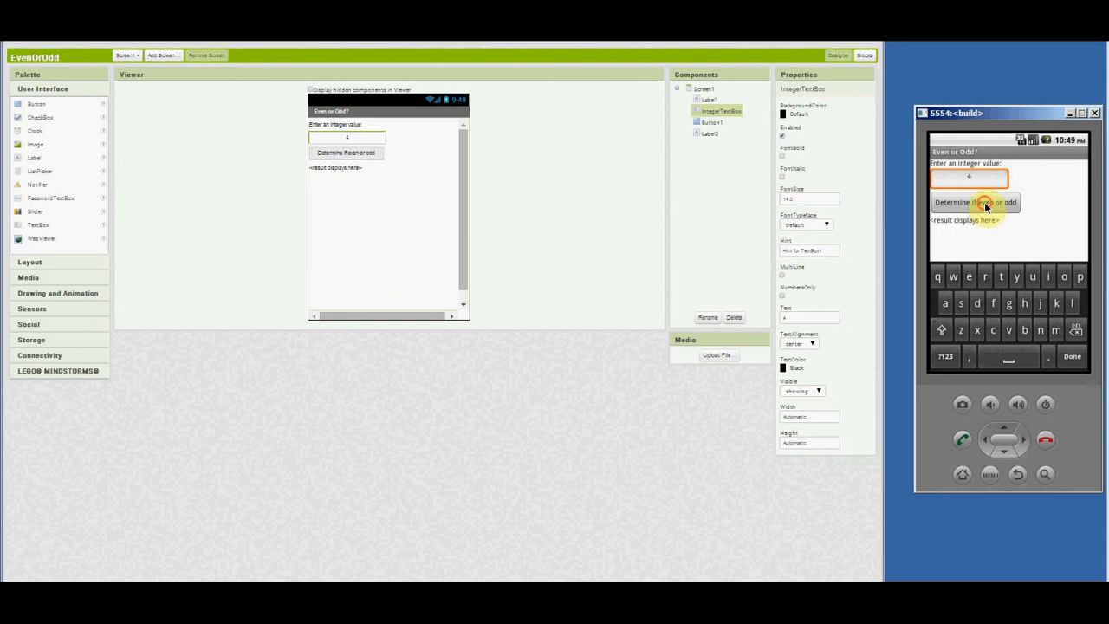
{"action": "left_click", "coordinate": [975, 201]}
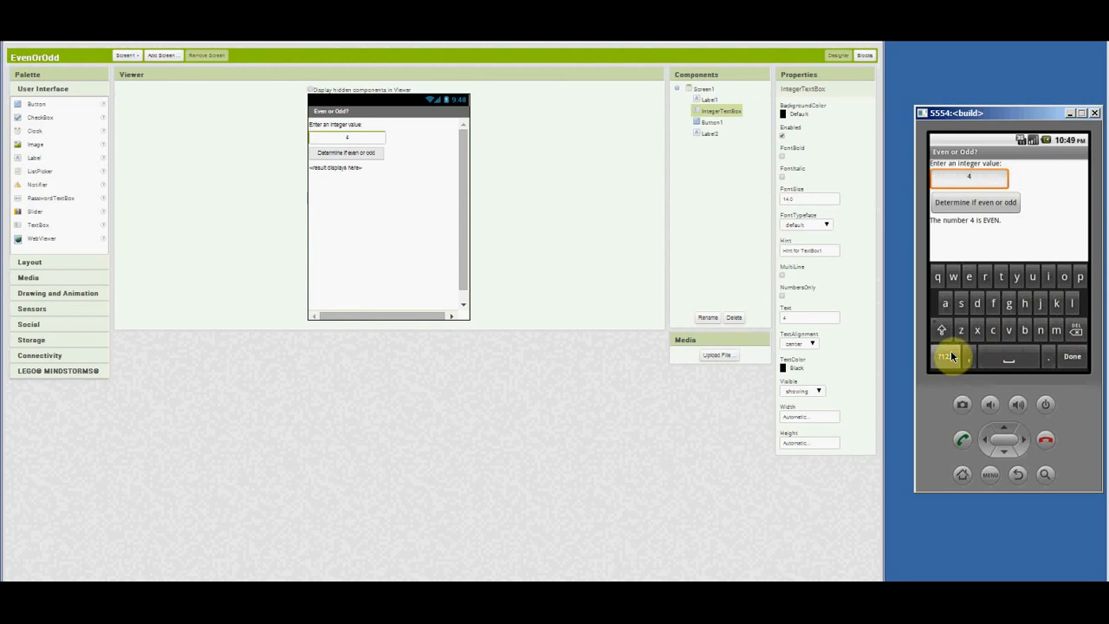
{"action": "left_click", "coordinate": [944, 357]}
{"action": "type", "text": "5"}
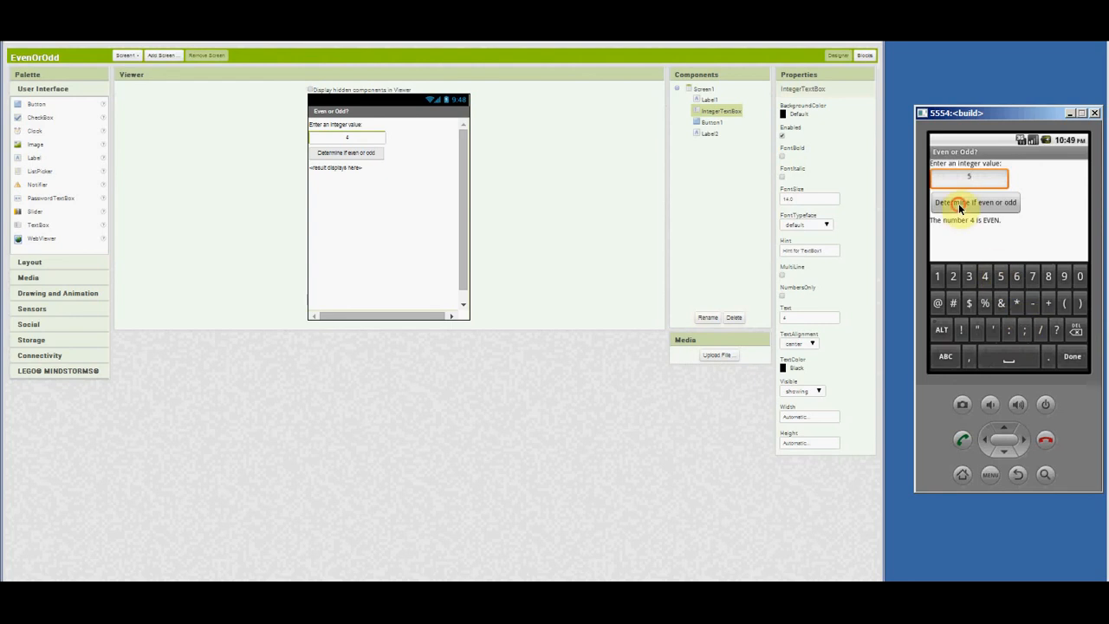
{"action": "left_click", "coordinate": [974, 201]}
{"action": "type", "text": "-3"}
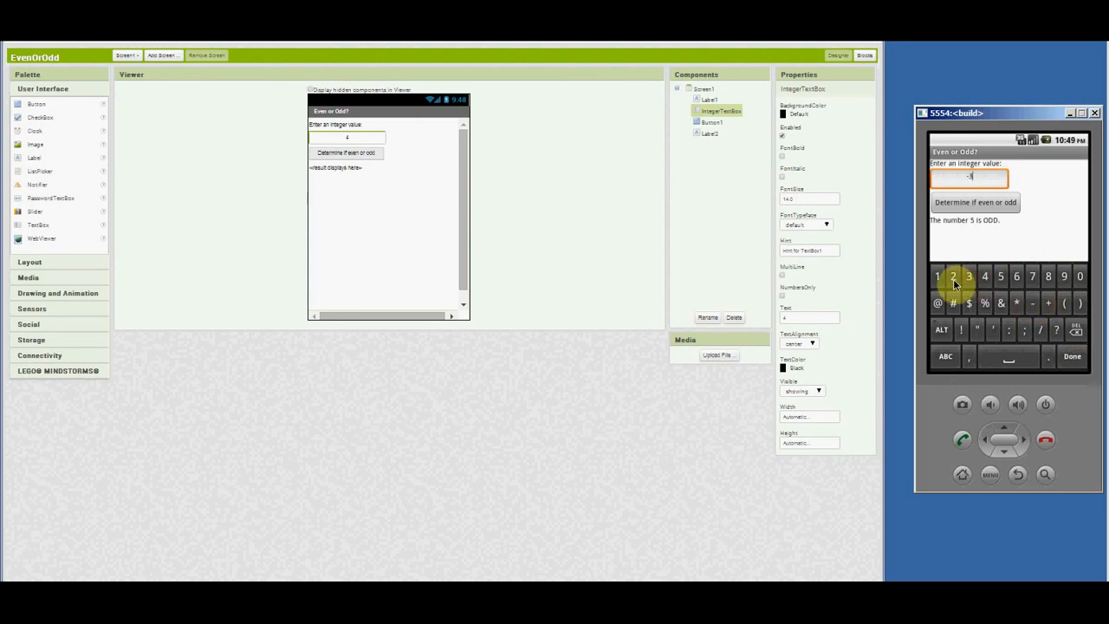
{"action": "left_click", "coordinate": [952, 276]}
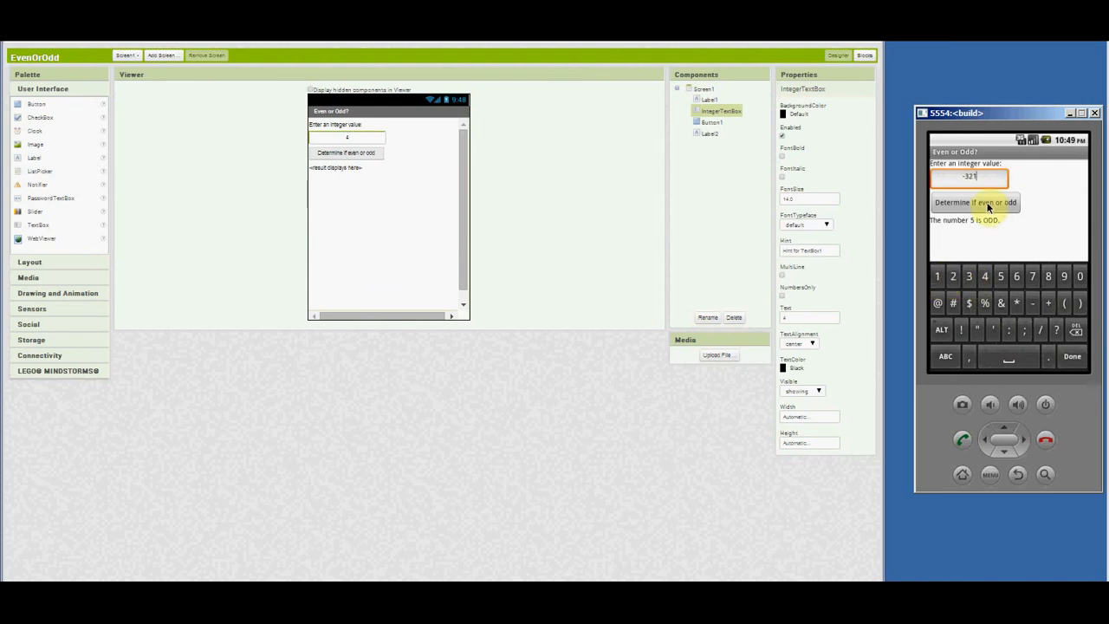
{"action": "left_click", "coordinate": [973, 201]}
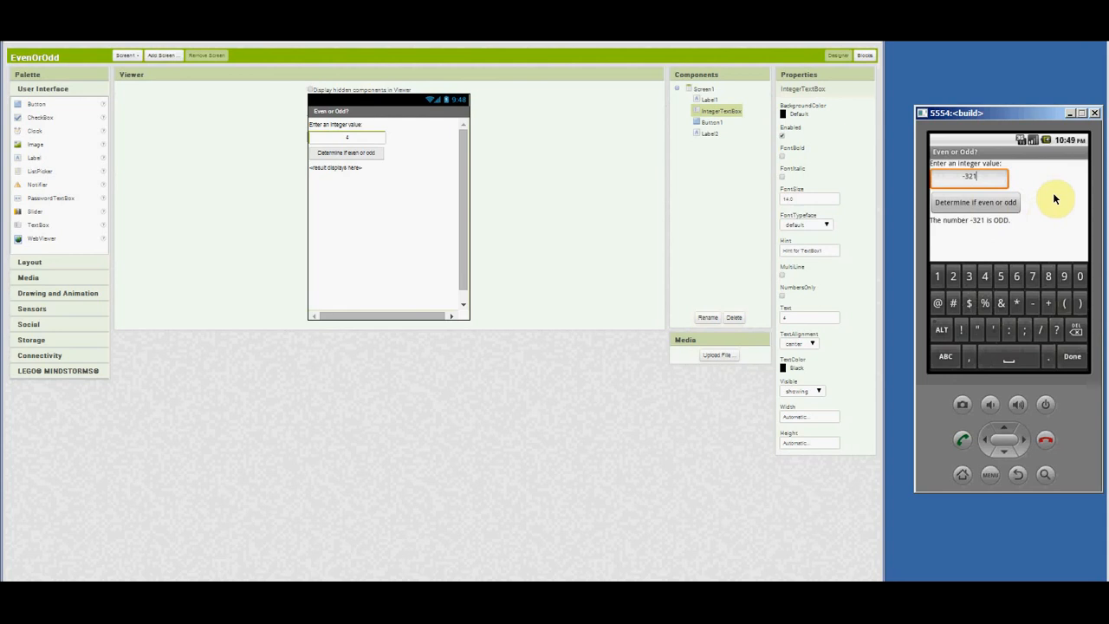
{"action": "mouse_move", "coordinate": [1008, 224]}
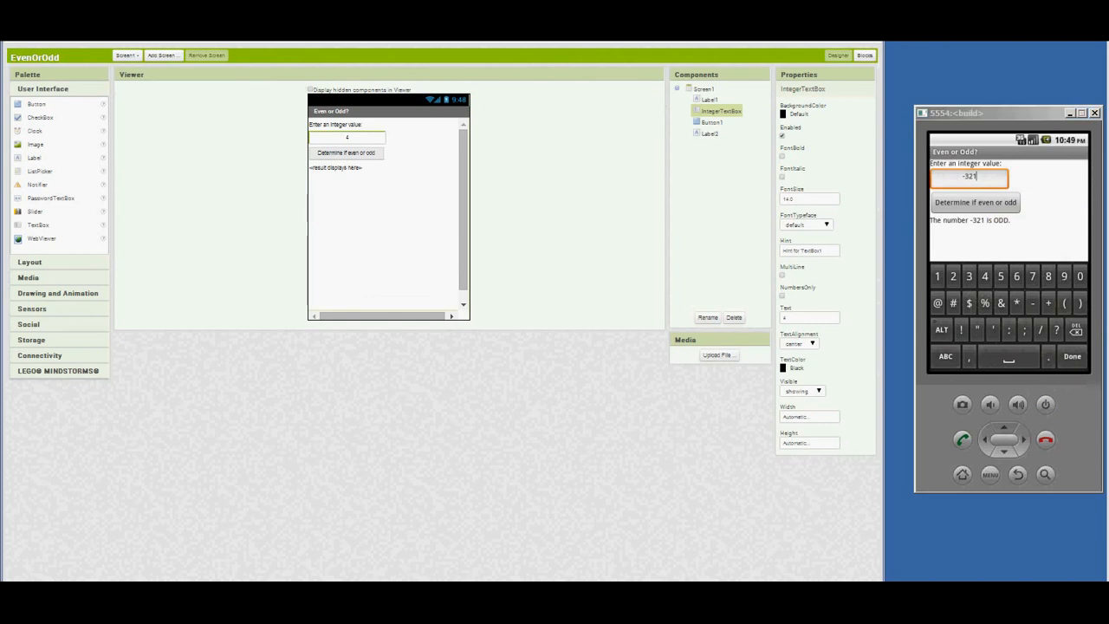
{"action": "mouse_move", "coordinate": [1093, 86]}
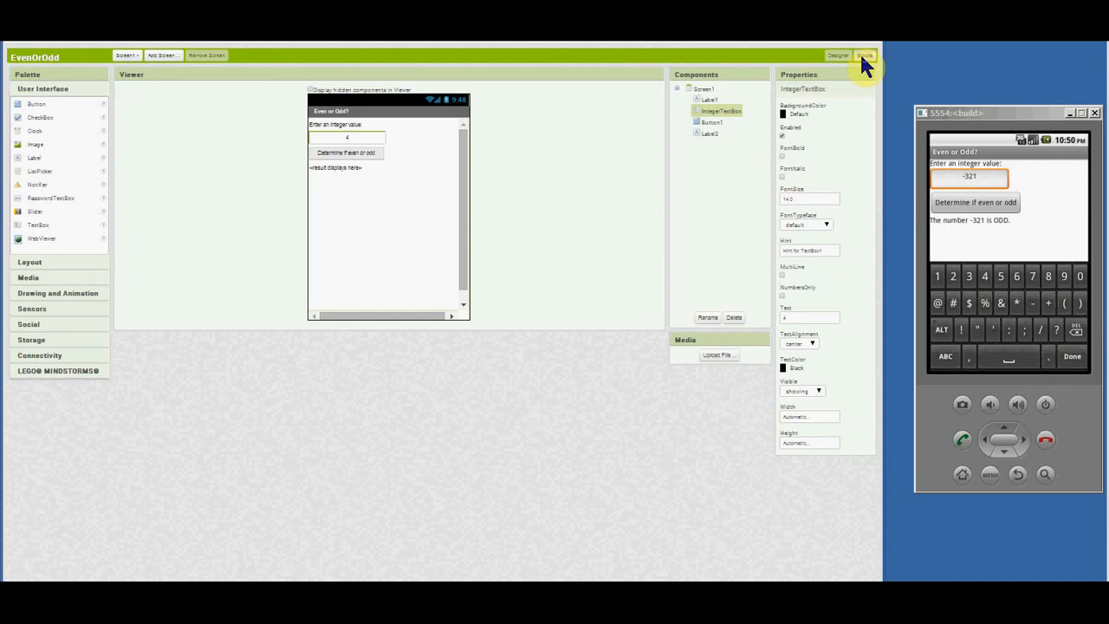
Show the Button1.Click handler blocks that decide even or odd
{"action": "left_click", "coordinate": [862, 53]}
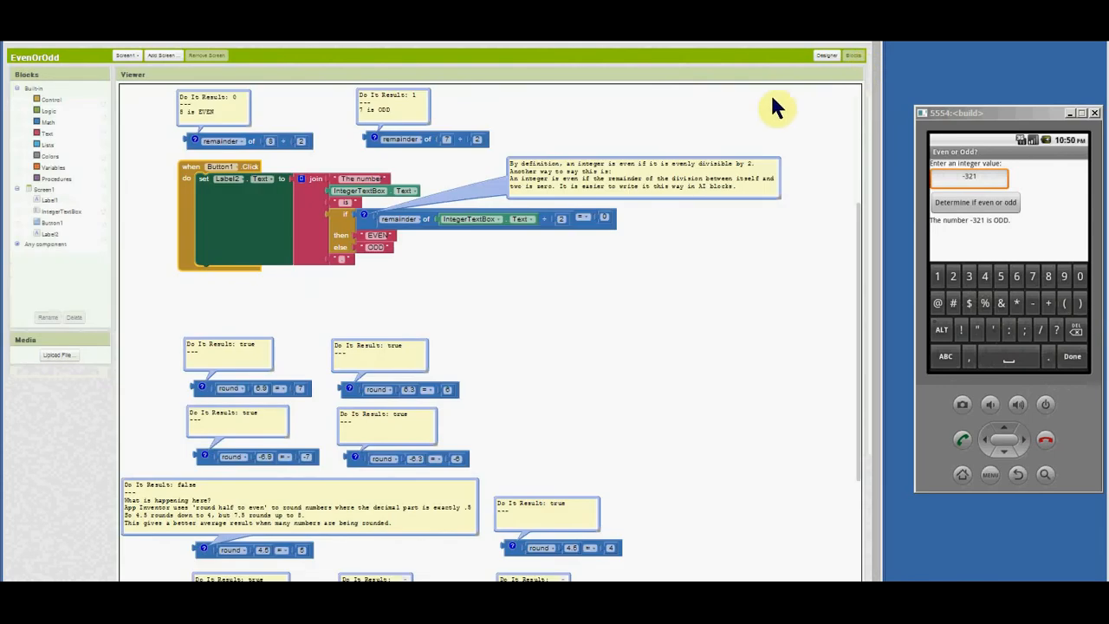
{"action": "mouse_move", "coordinate": [717, 188]}
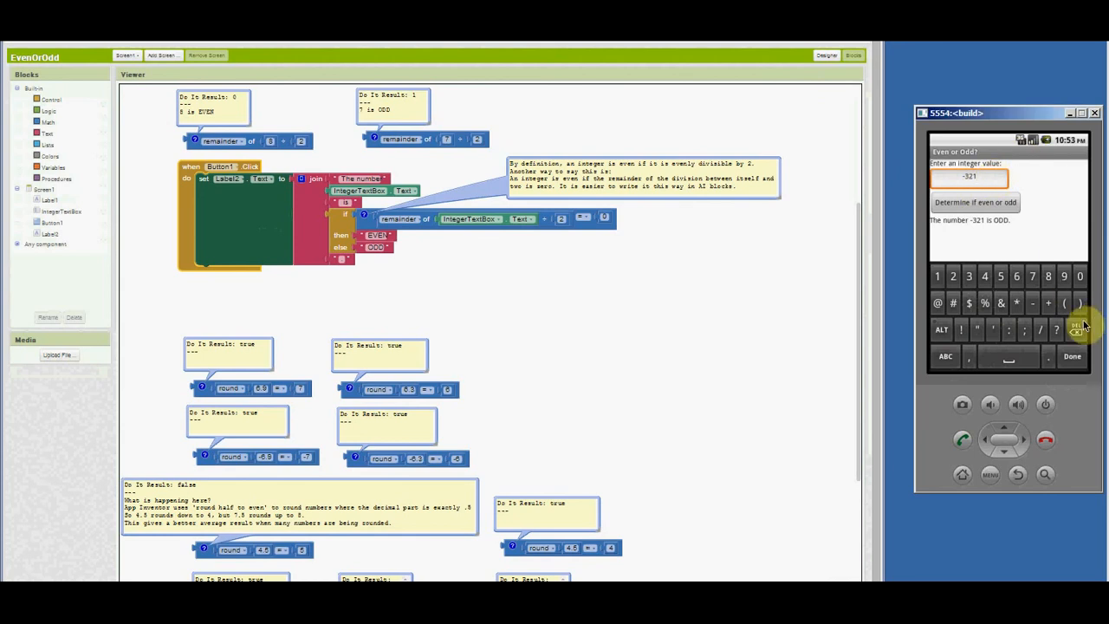
Enter the word apple and run the even/odd check on it
{"action": "left_click", "coordinate": [1077, 331]}
{"action": "type", "text": "apple"}
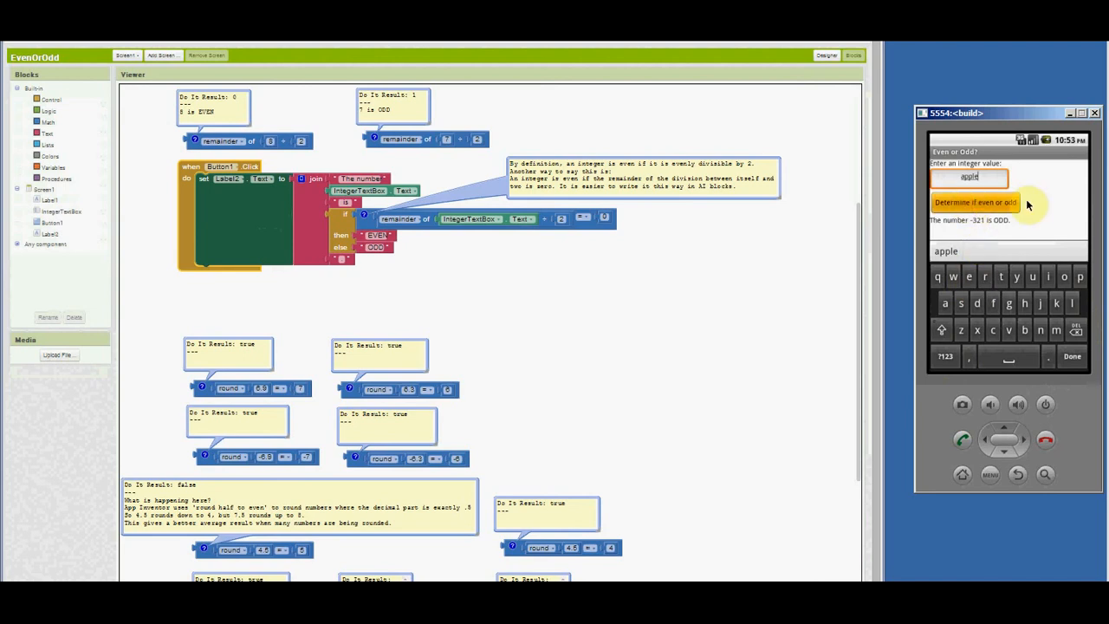
{"action": "left_click", "coordinate": [973, 201]}
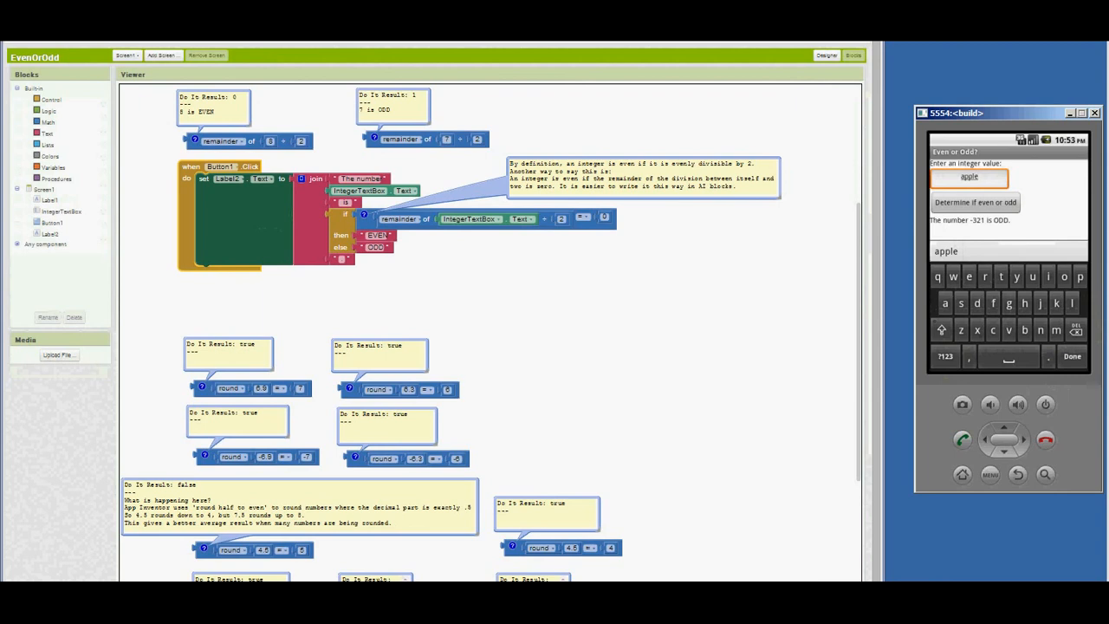
{"action": "mouse_move", "coordinate": [581, 271]}
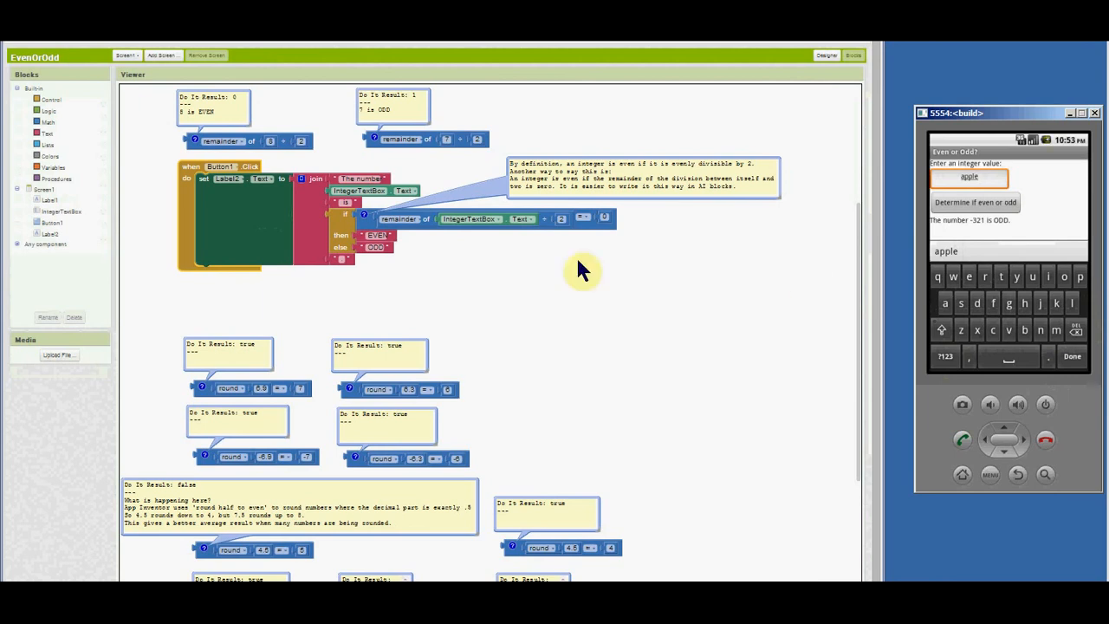
{"action": "mouse_move", "coordinate": [904, 257]}
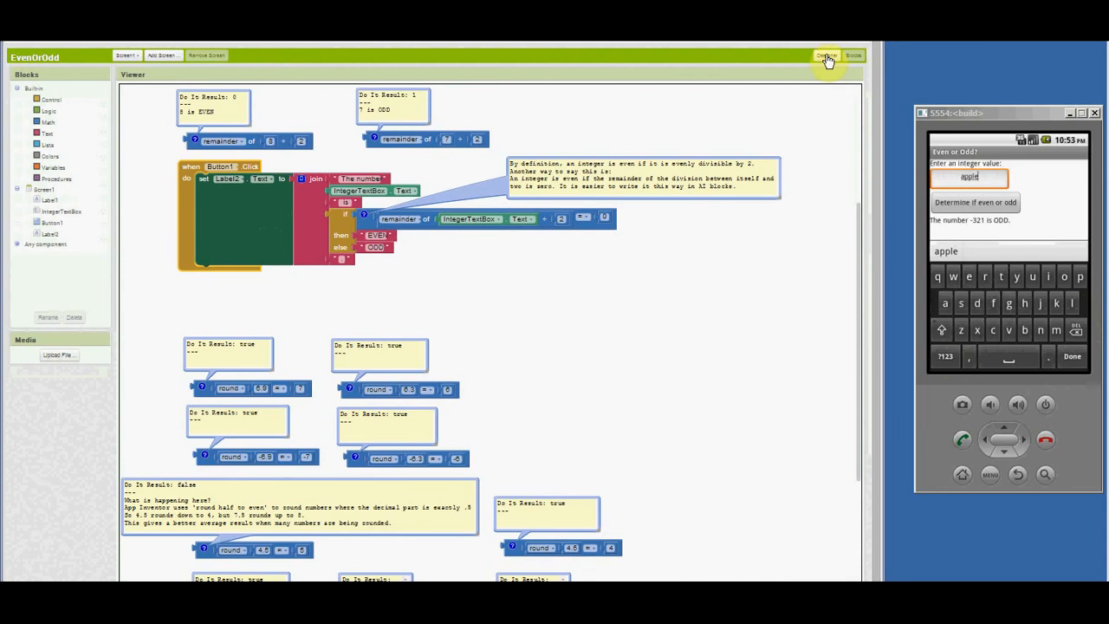
Return to the Designer and confirm the restarted app reports 42 as EVEN
{"action": "left_click", "coordinate": [825, 53]}
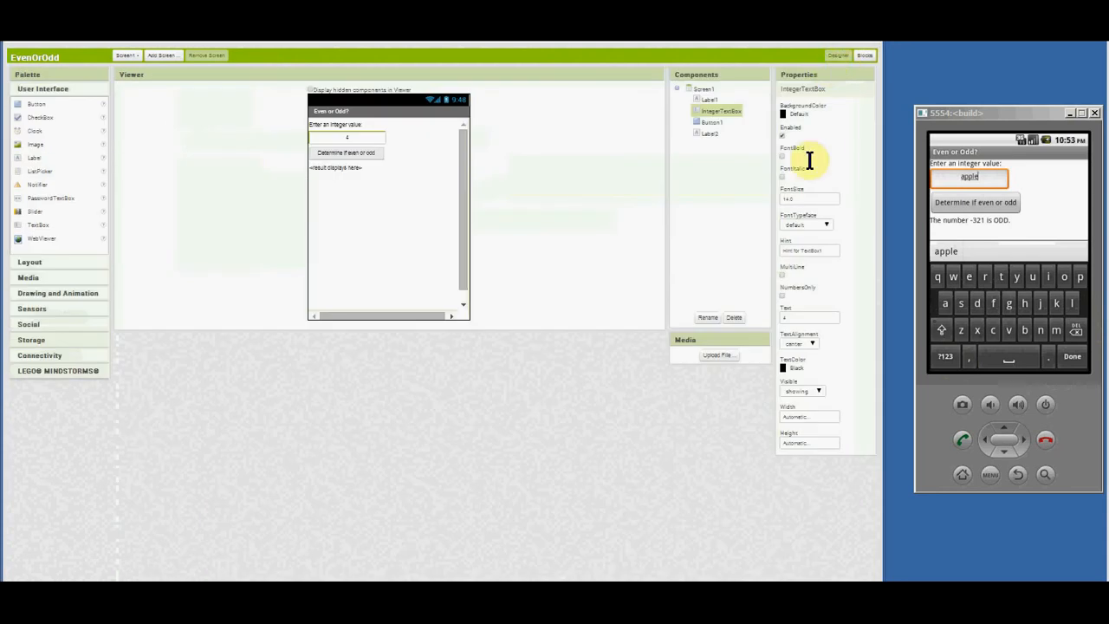
{"action": "mouse_move", "coordinate": [783, 315]}
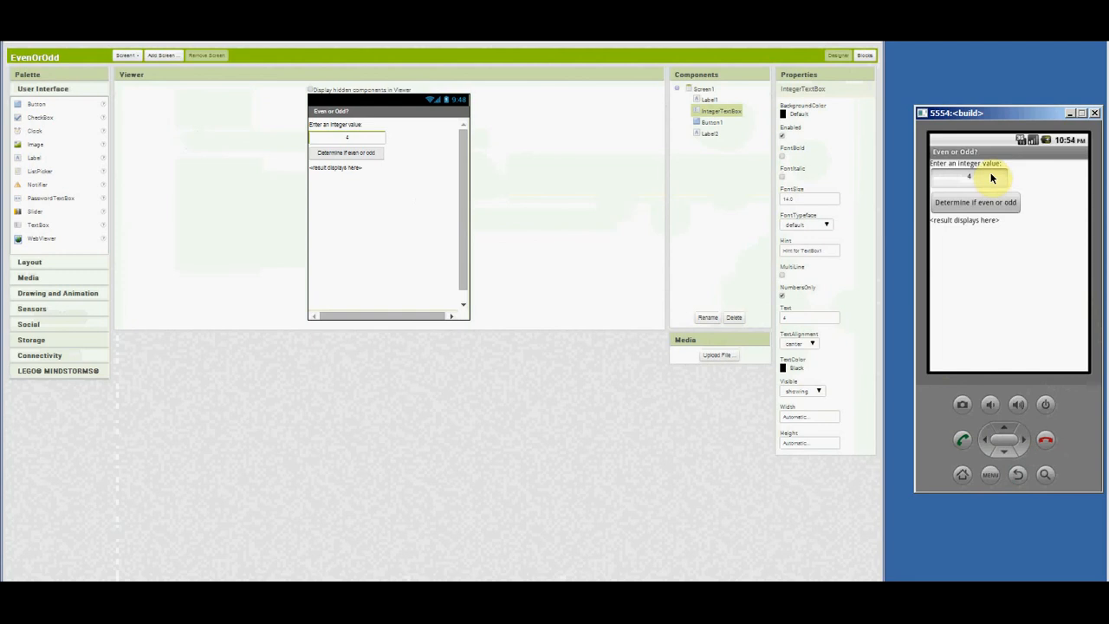
{"action": "left_click", "coordinate": [966, 176]}
{"action": "type", "text": "2"}
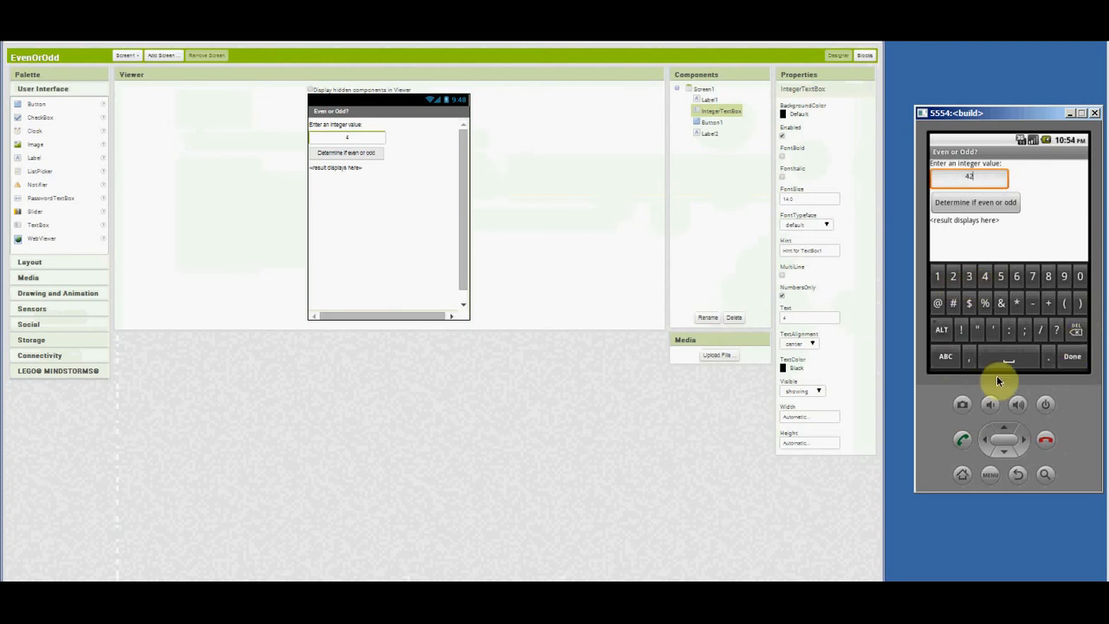
{"action": "left_click", "coordinate": [973, 201]}
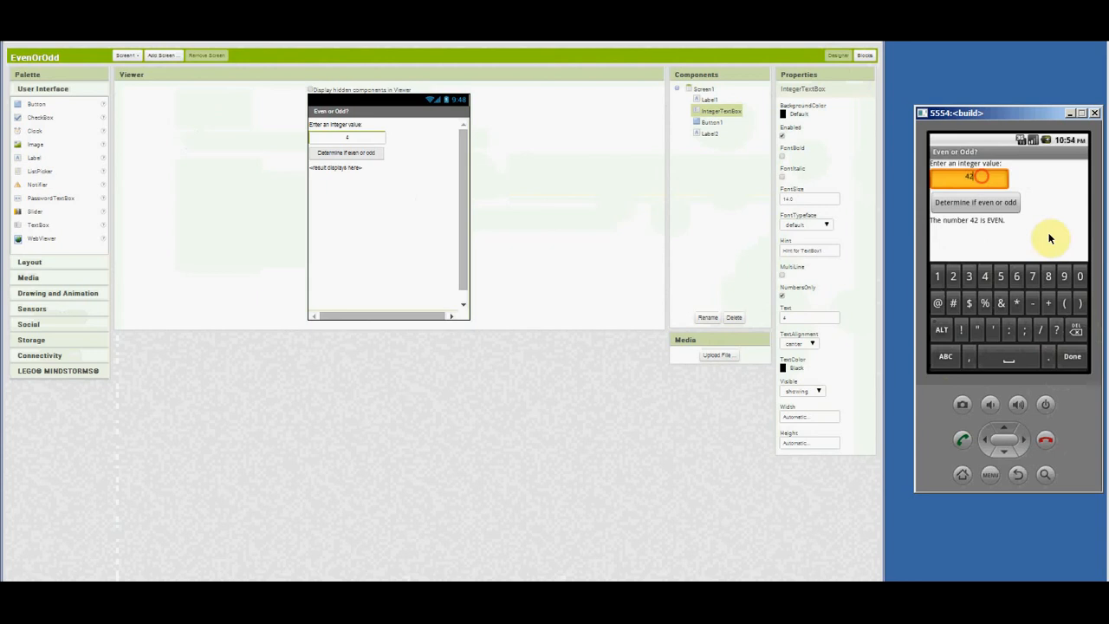
Clear the entry box and run the check twice with it empty
{"action": "left_click", "coordinate": [1074, 329]}
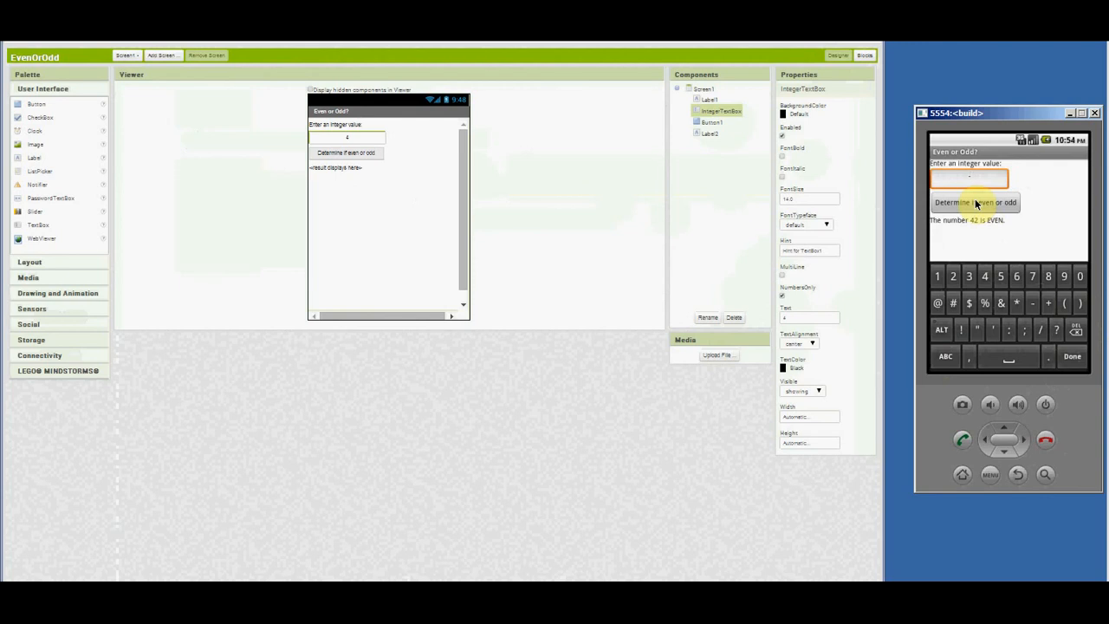
{"action": "left_click", "coordinate": [974, 201]}
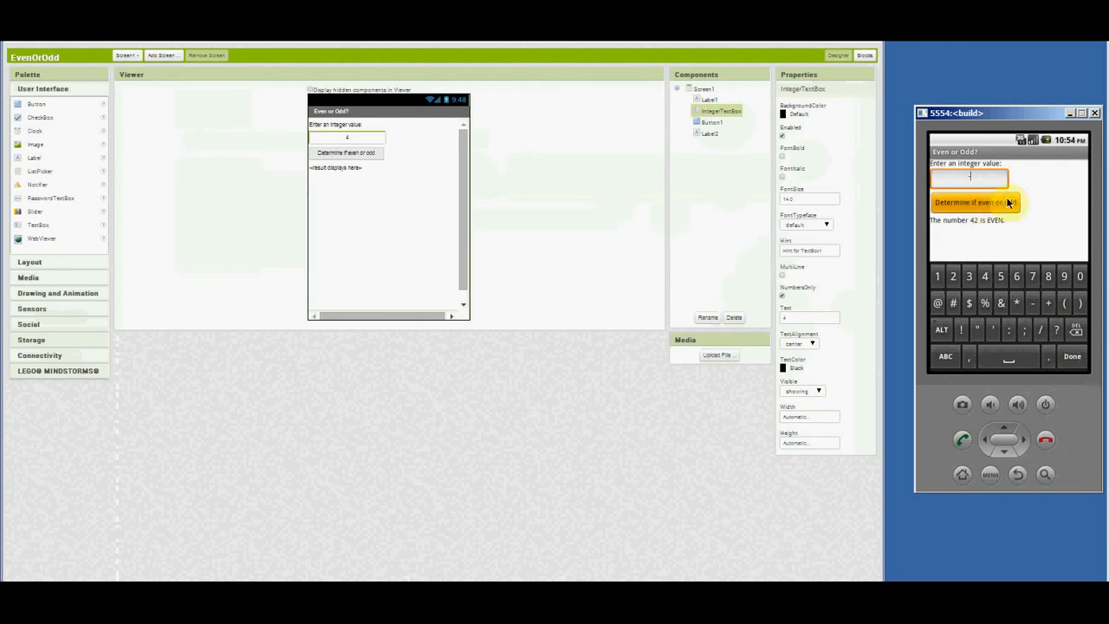
{"action": "left_click", "coordinate": [974, 203]}
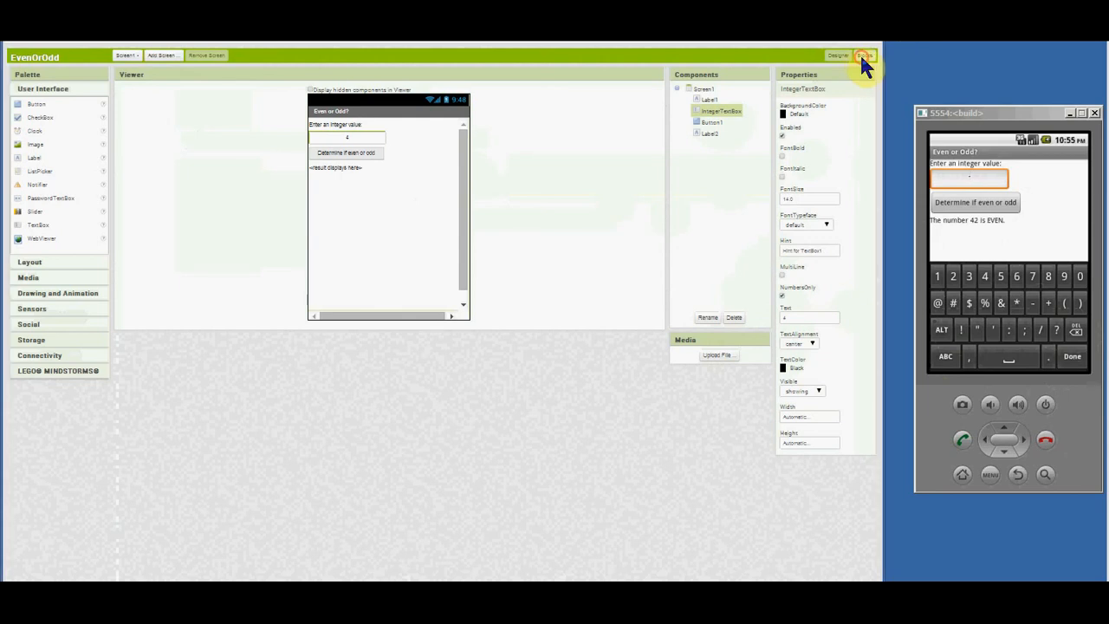
Dismiss the runtime error and wrap Button1.Click in an if is number? / else expecting-an-integer message
{"action": "left_click", "coordinate": [852, 56]}
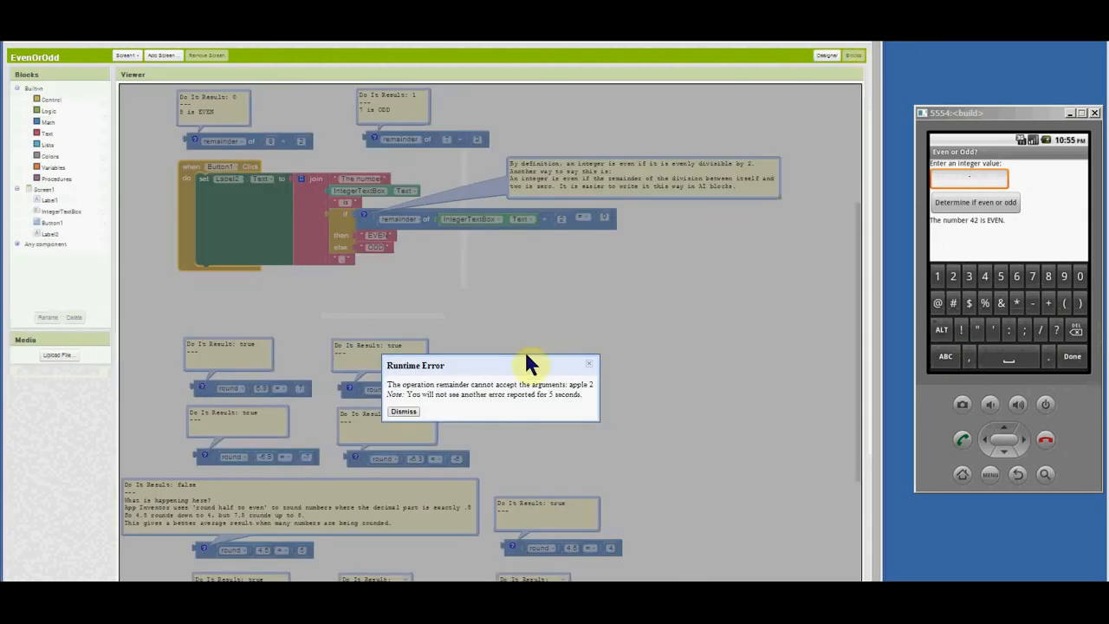
{"action": "left_click", "coordinate": [402, 411]}
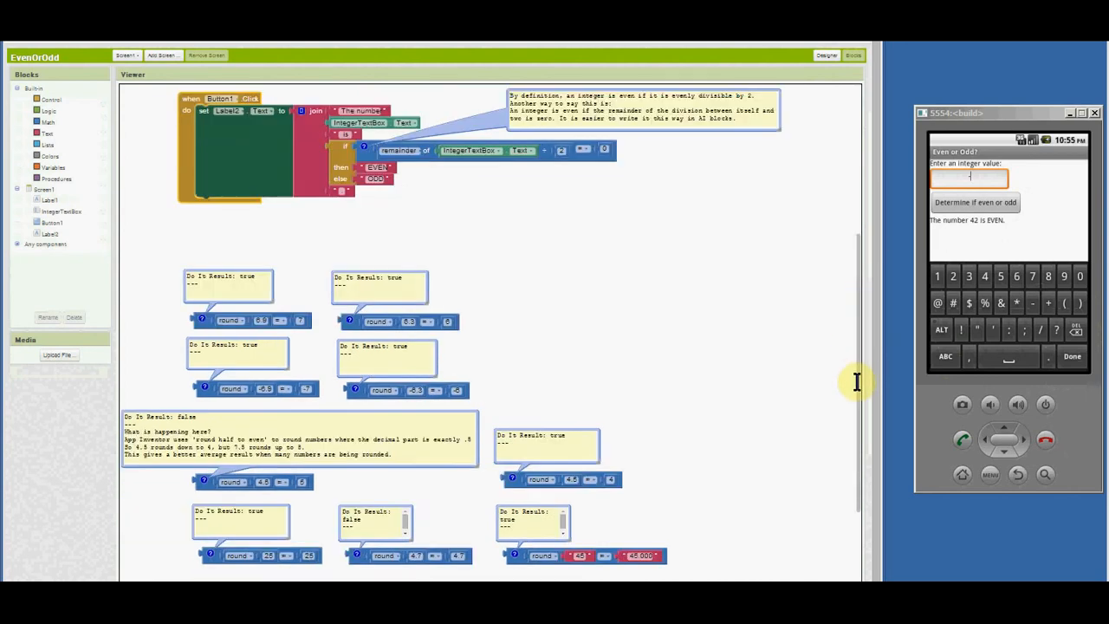
{"action": "scroll", "scroll_direction": "down", "scroll_amount": 3}
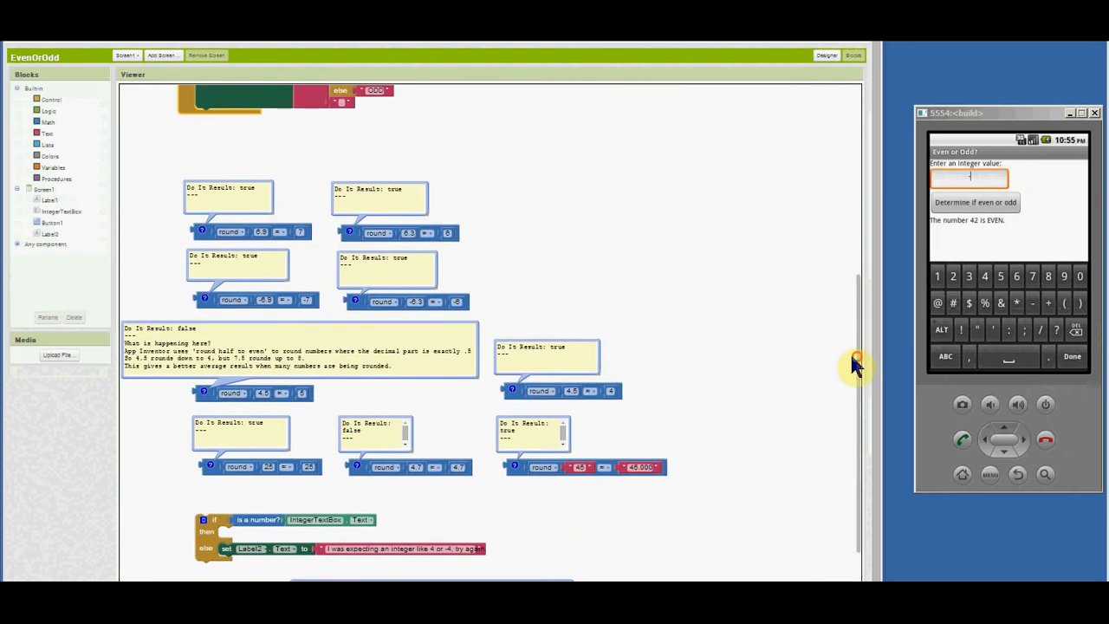
{"action": "scroll", "scroll_direction": "down", "scroll_amount": 3}
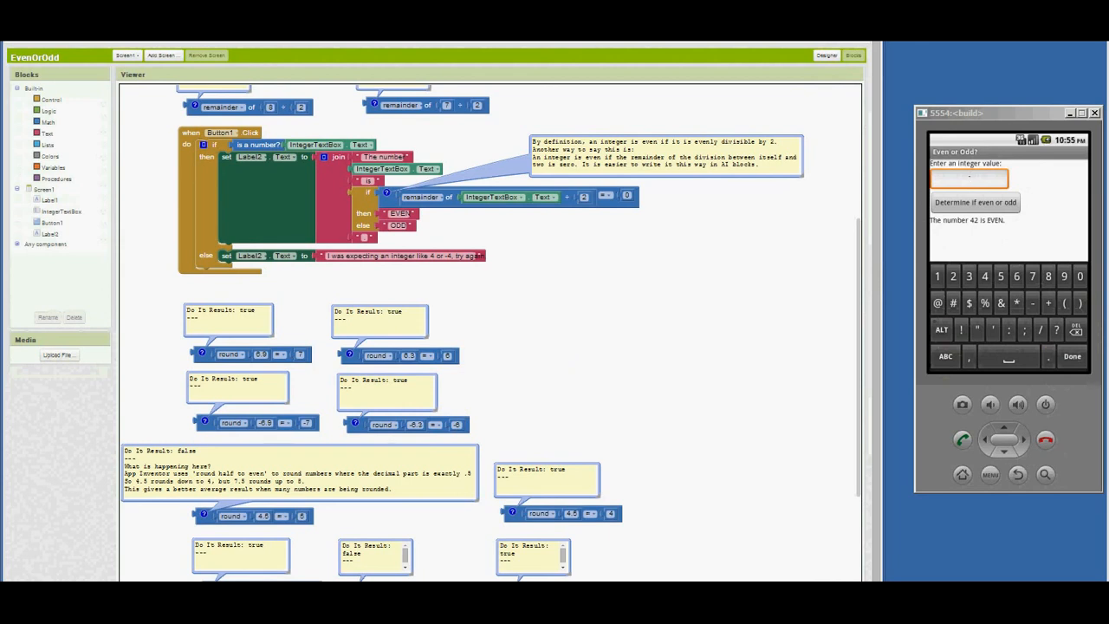
{"action": "left_click", "coordinate": [966, 176]}
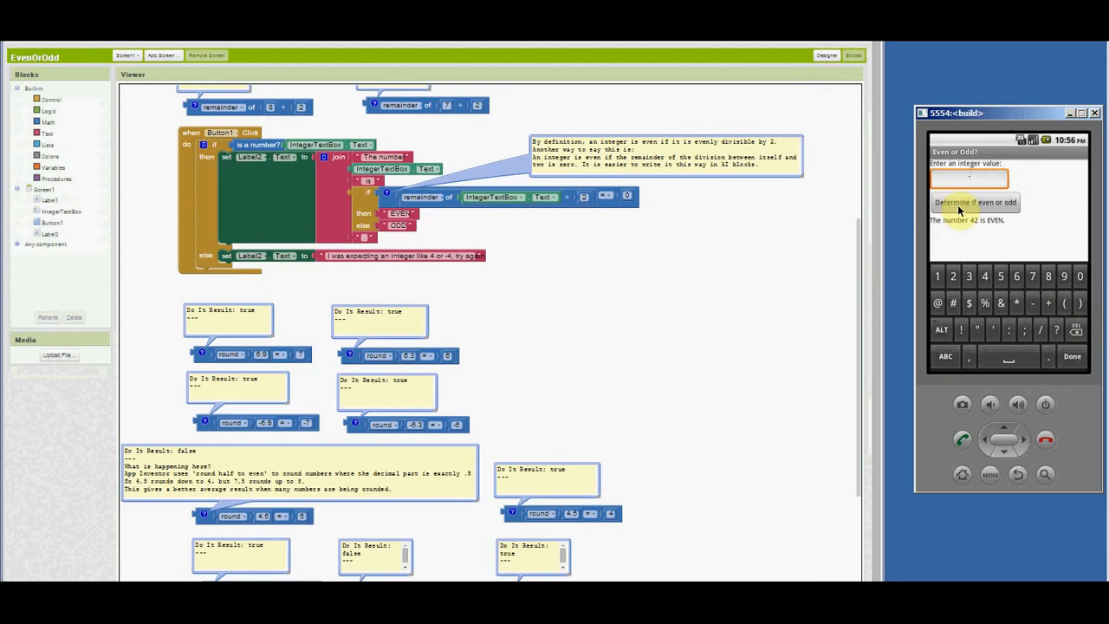
Run the check with an empty entry to get the expecting-an-integer message
{"action": "left_click", "coordinate": [974, 201]}
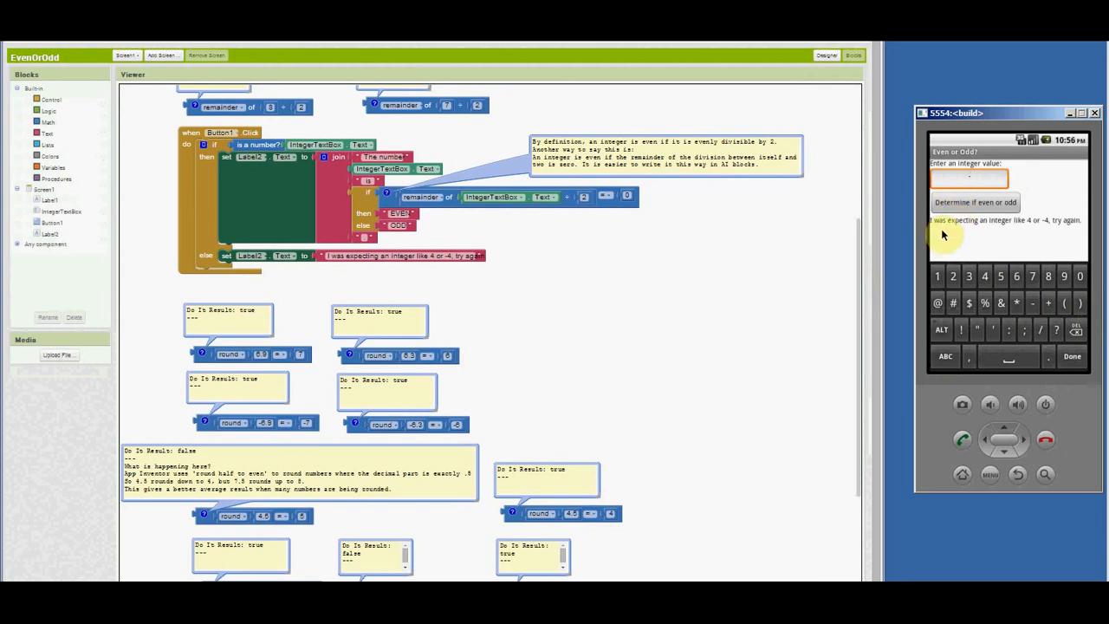
{"action": "mouse_move", "coordinate": [993, 236]}
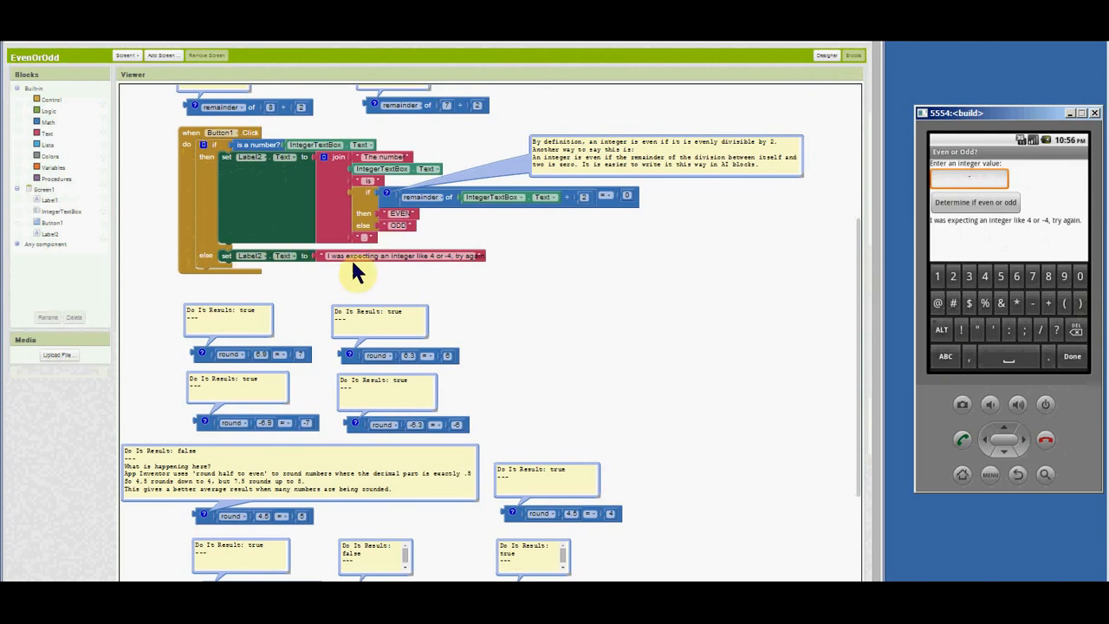
{"action": "mouse_move", "coordinate": [227, 264]}
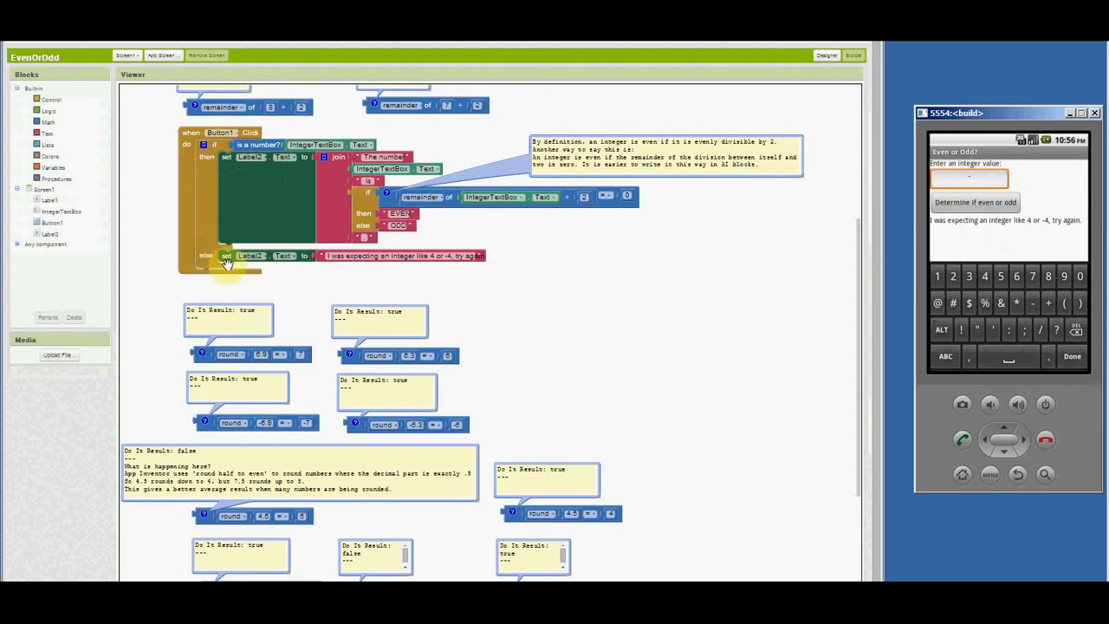
{"action": "mouse_move", "coordinate": [278, 280]}
{"action": "type", "text": "-62"}
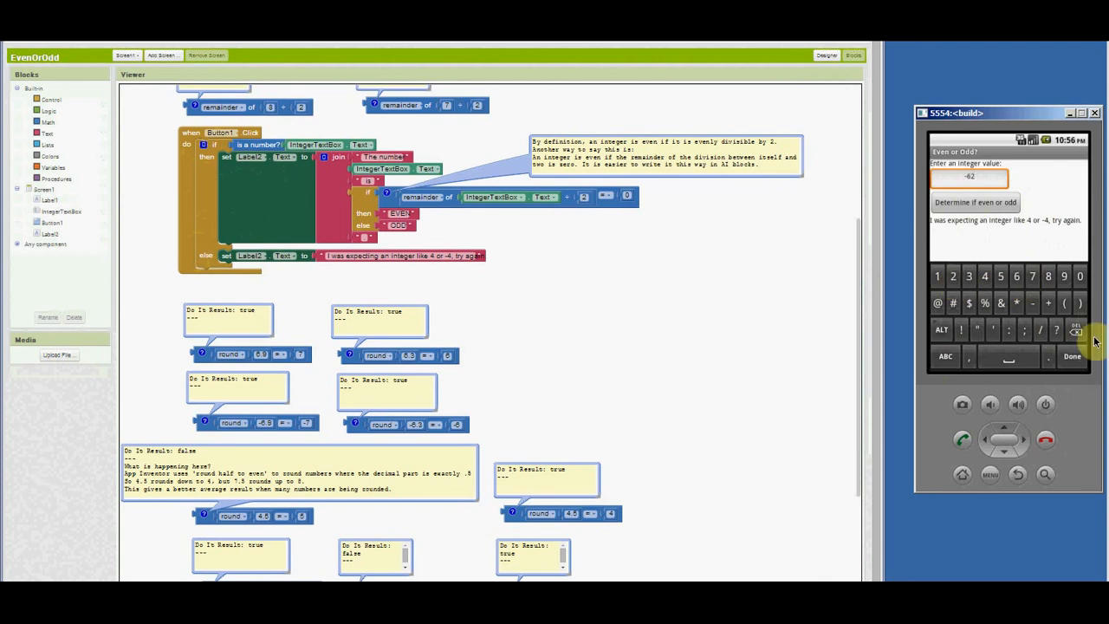
Confirm -42 is EVEN, then change it to -4.2 and see the app report ODD
{"action": "left_click", "coordinate": [975, 201]}
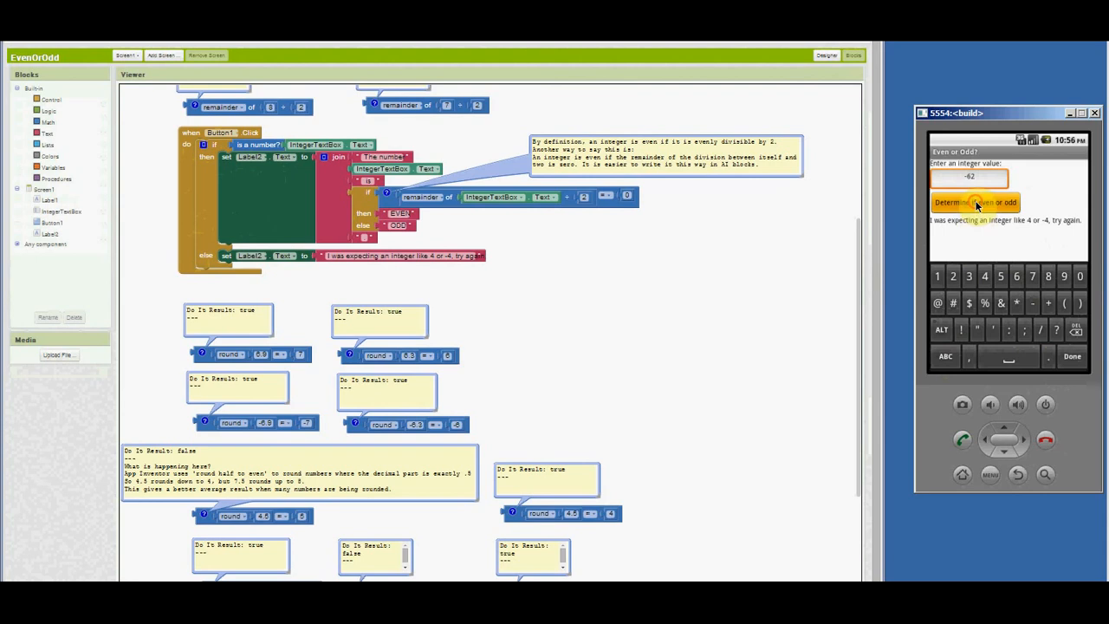
{"action": "left_click", "coordinate": [974, 201]}
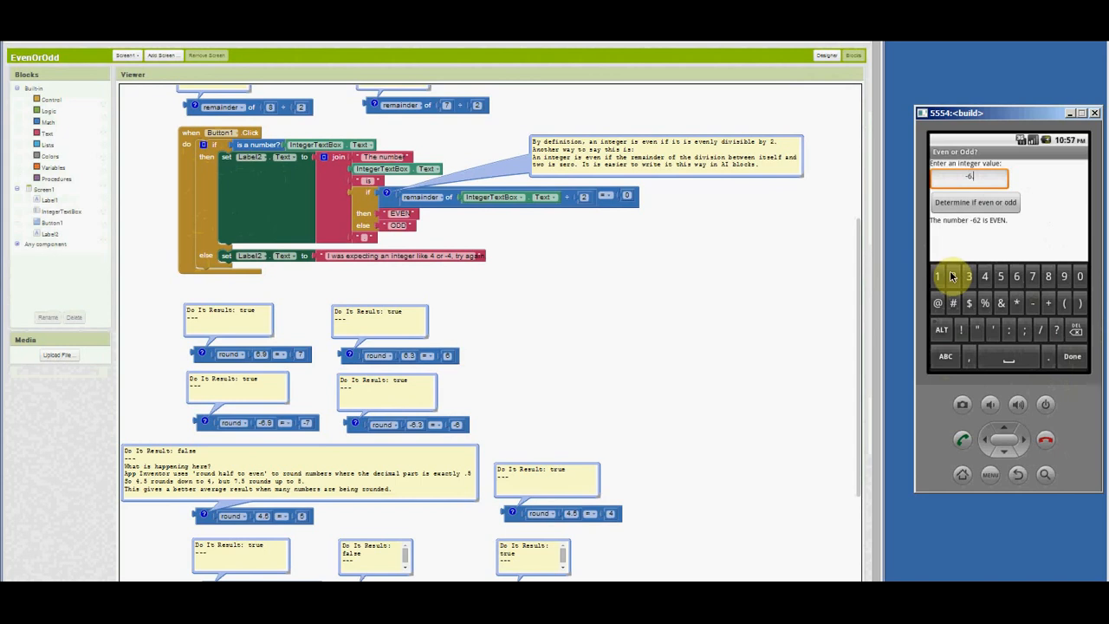
{"action": "left_click", "coordinate": [967, 275]}
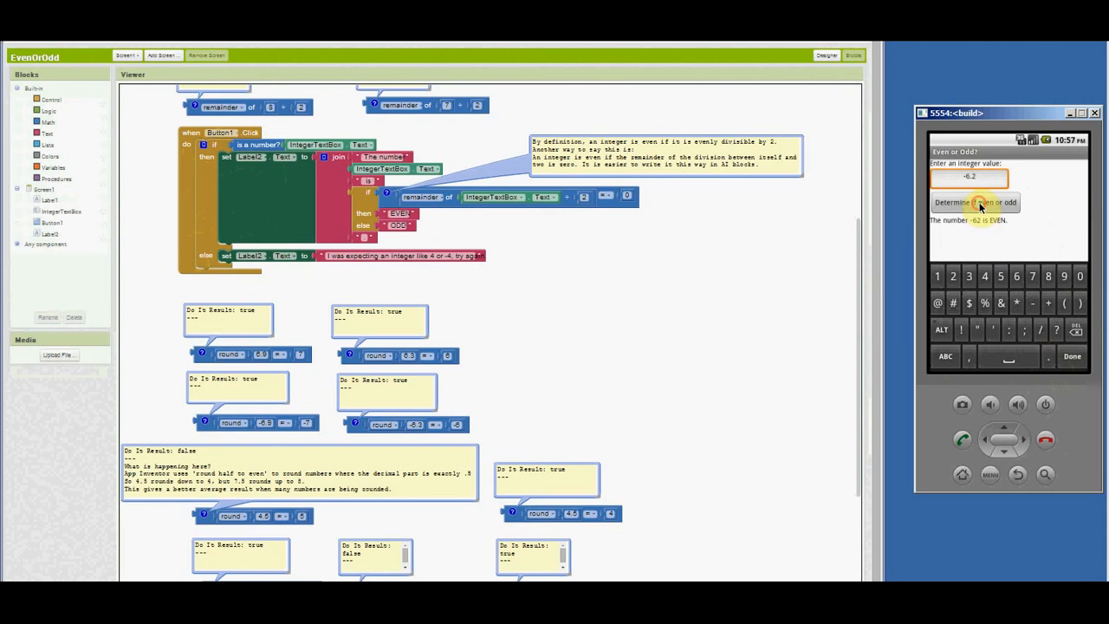
{"action": "left_click", "coordinate": [974, 201]}
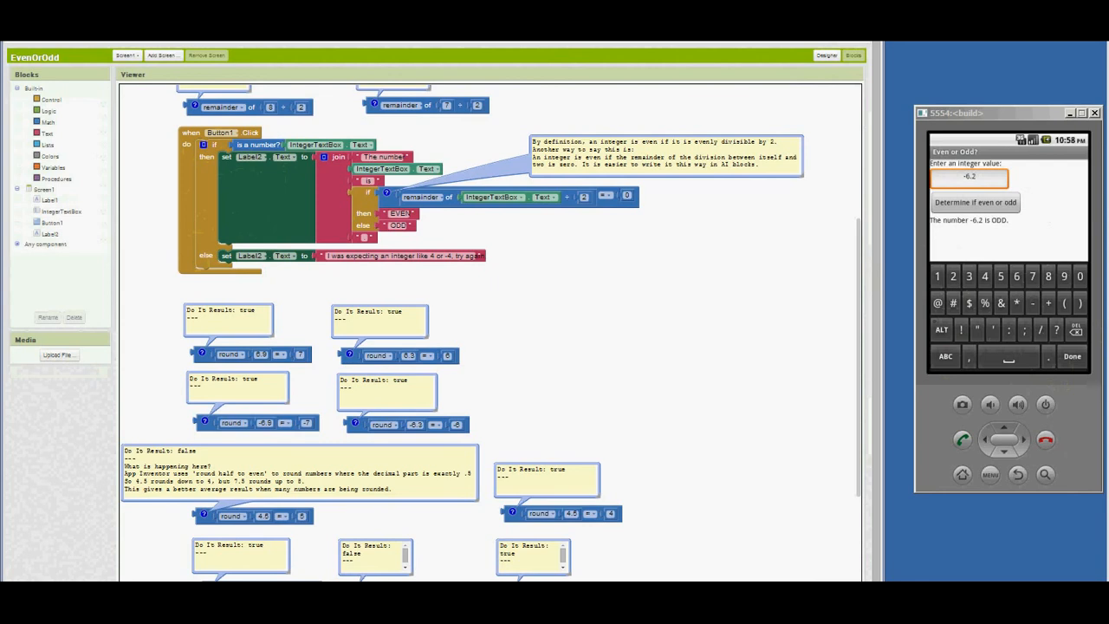
{"action": "mouse_move", "coordinate": [870, 269]}
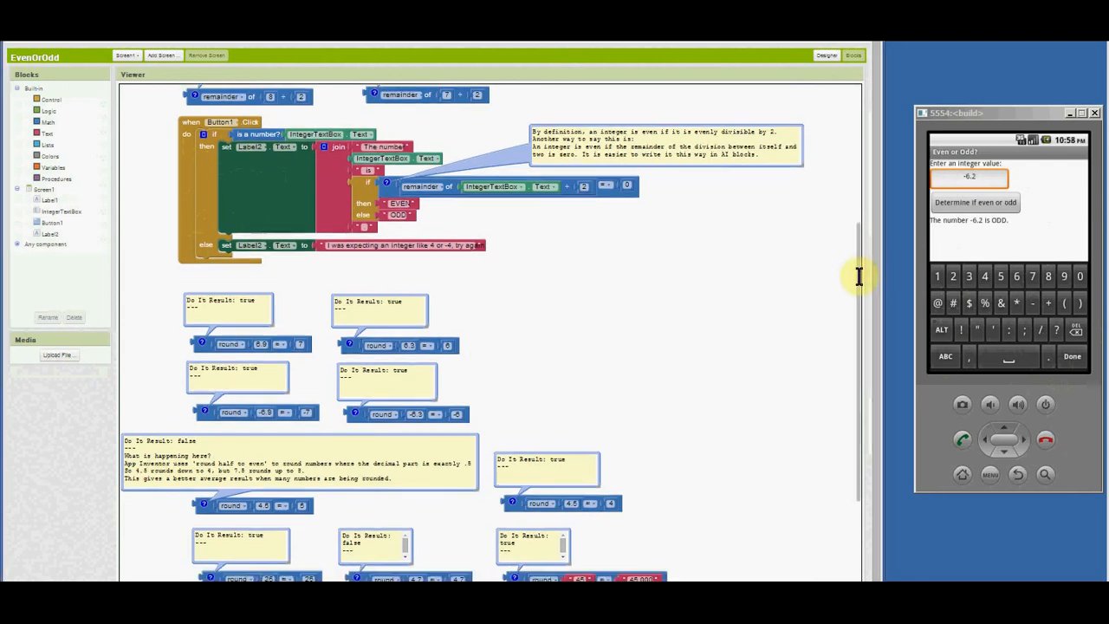
Scroll the Blocks Viewer down to the Do It rounding test results under Button1.Click
{"action": "scroll", "scroll_direction": "down", "scroll_amount": 3}
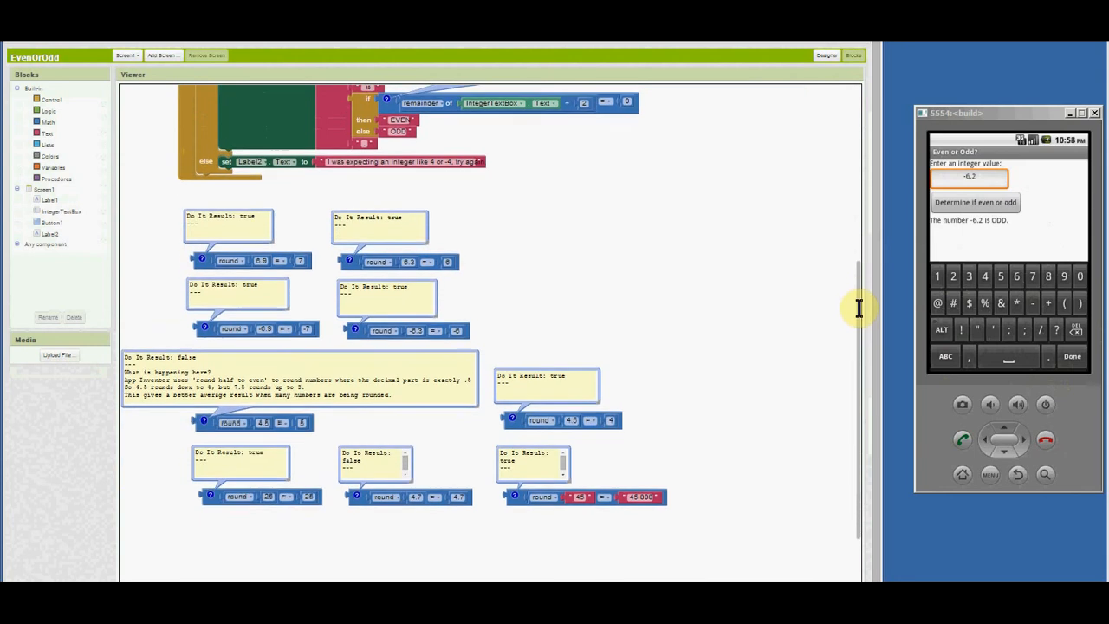
{"action": "scroll", "scroll_direction": "down", "scroll_amount": 3}
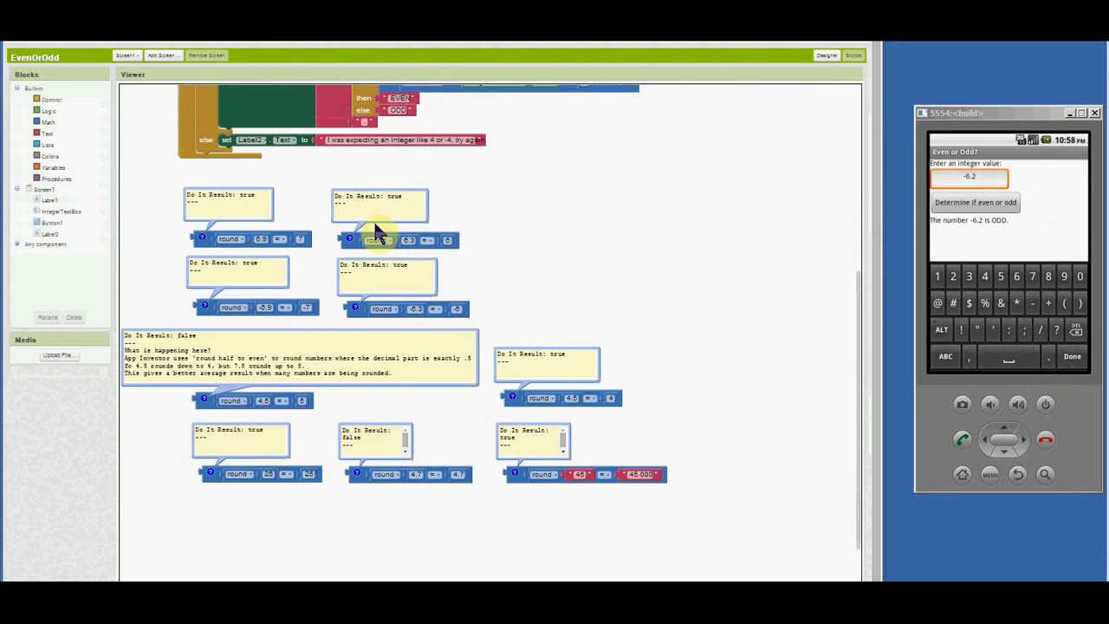
{"action": "mouse_move", "coordinate": [232, 333]}
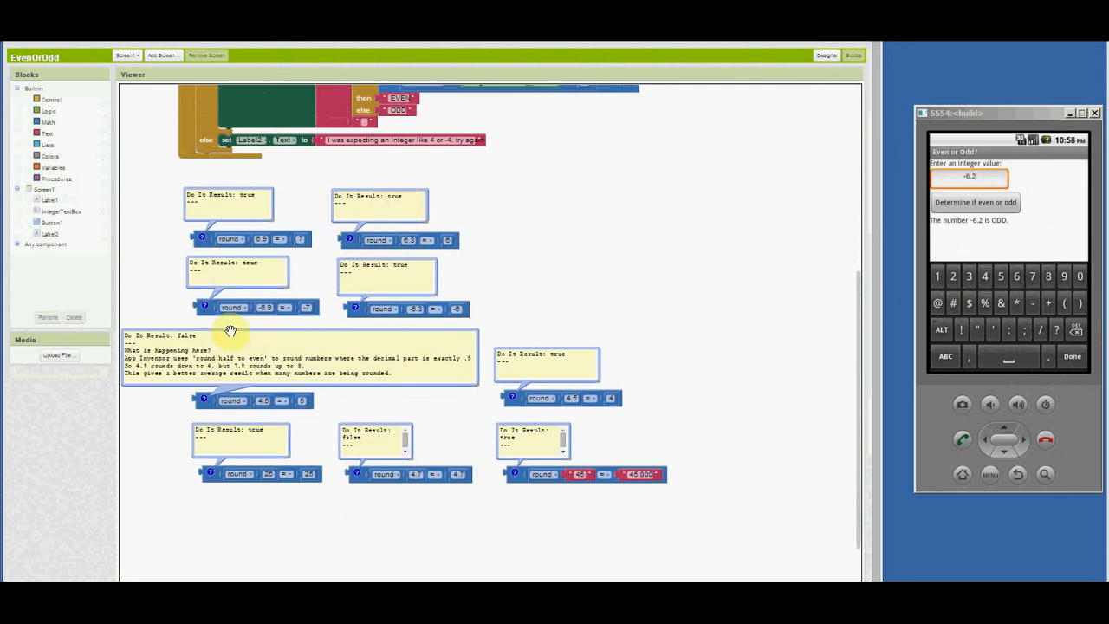
{"action": "mouse_move", "coordinate": [260, 327]}
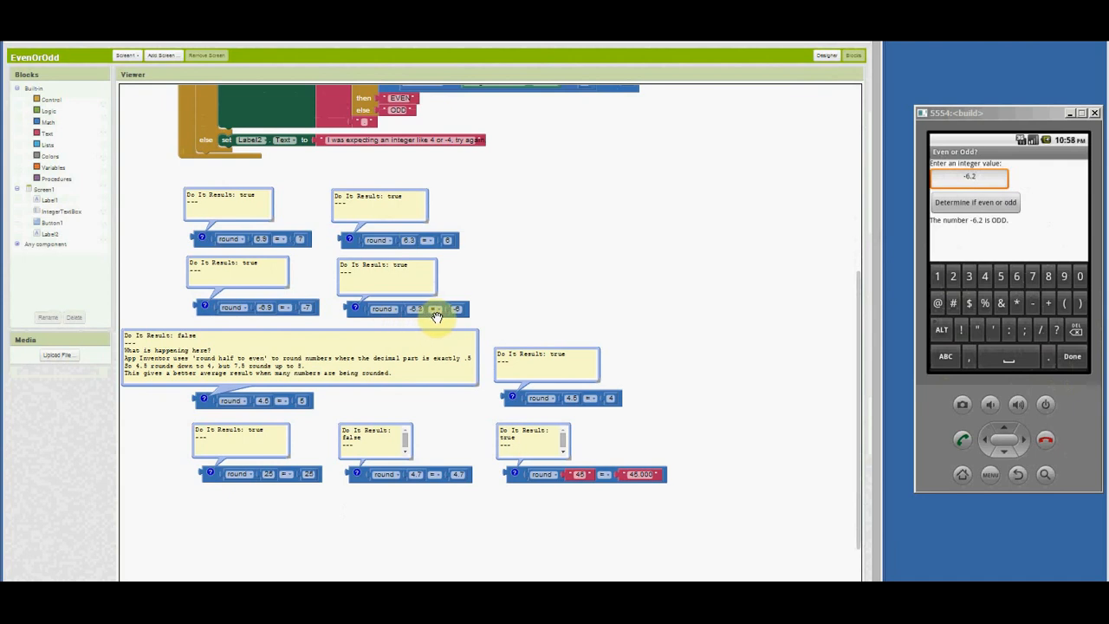
{"action": "mouse_move", "coordinate": [350, 315]}
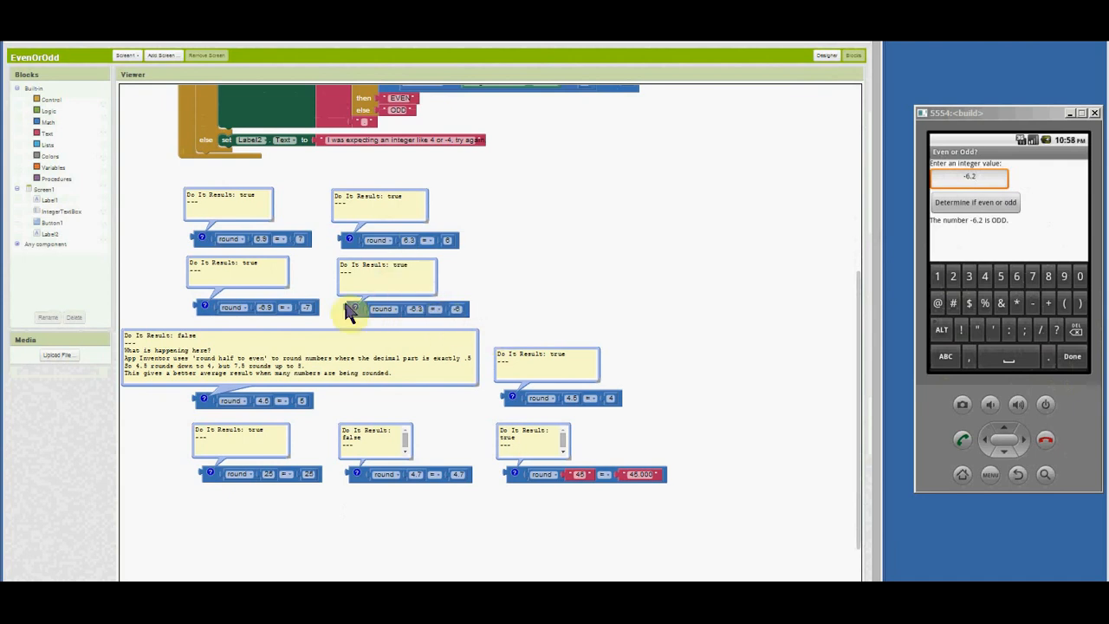
{"action": "mouse_move", "coordinate": [239, 420]}
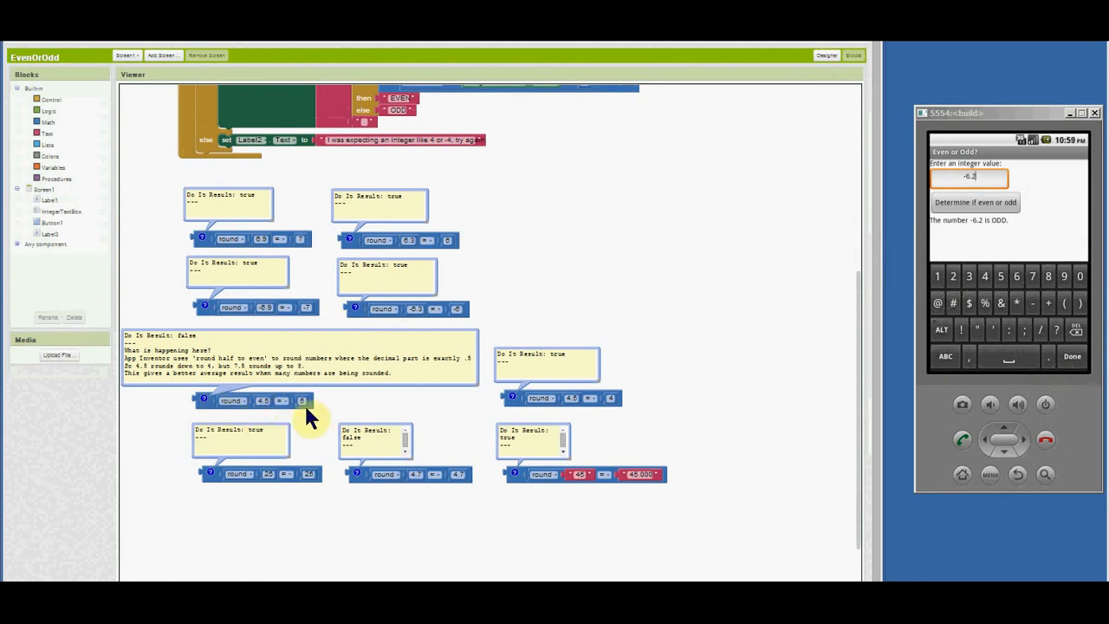
{"action": "mouse_move", "coordinate": [153, 390]}
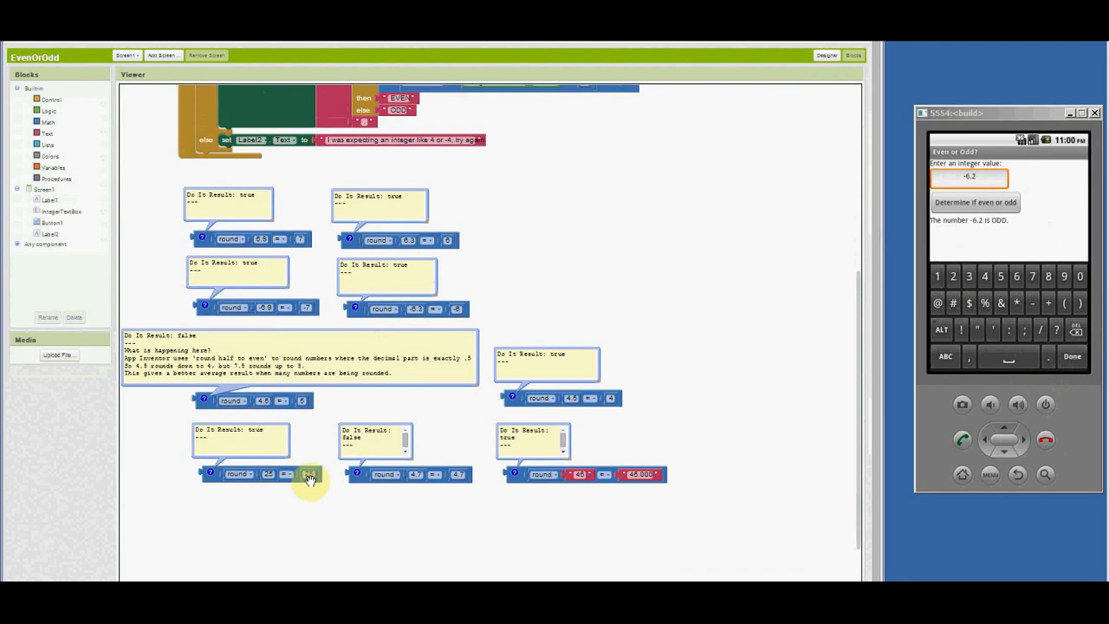
{"action": "mouse_move", "coordinate": [308, 478]}
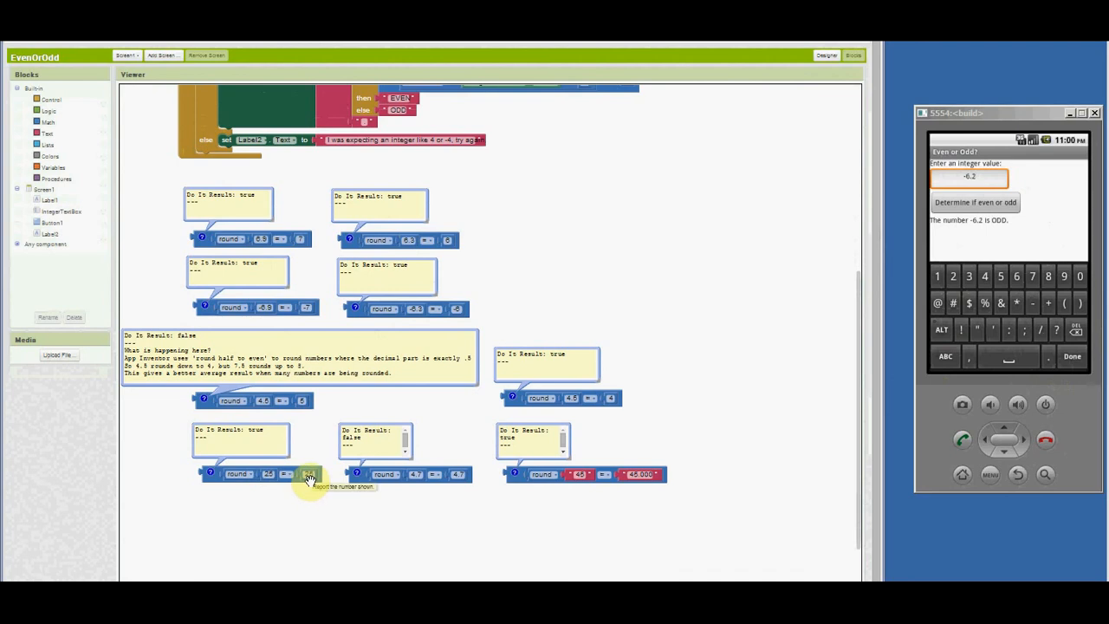
{"action": "mouse_move", "coordinate": [407, 482]}
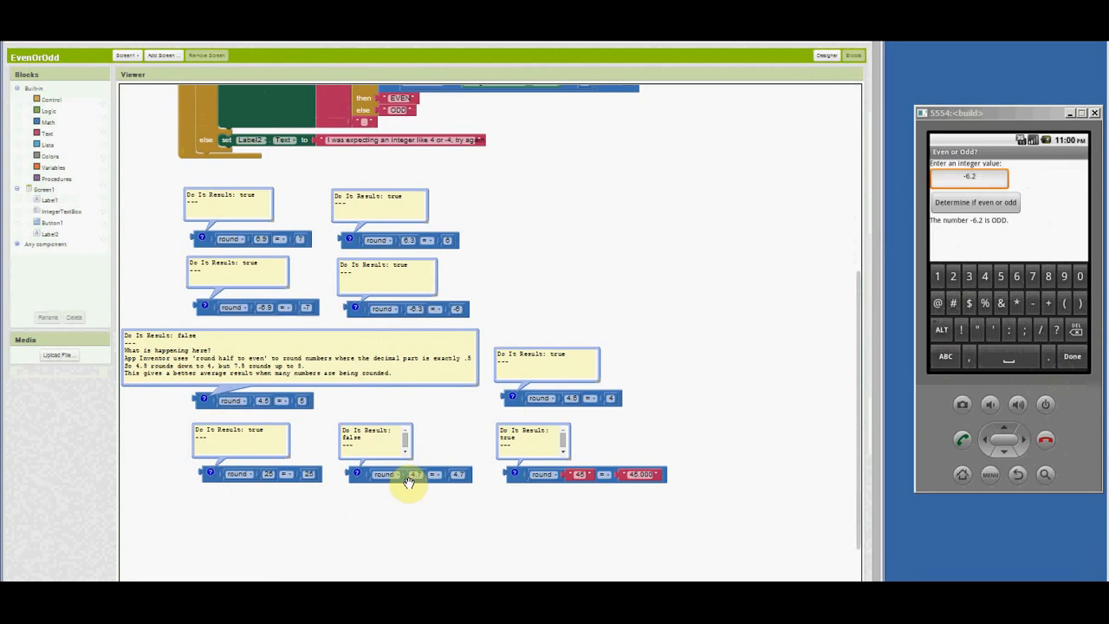
{"action": "mouse_move", "coordinate": [454, 492]}
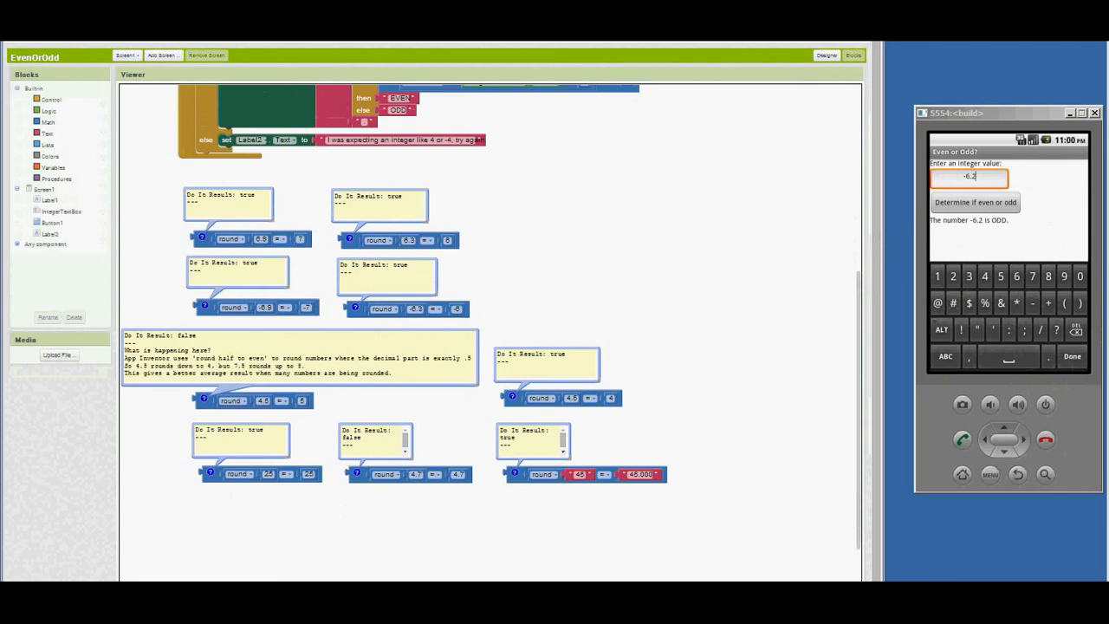
{"action": "mouse_move", "coordinate": [846, 322]}
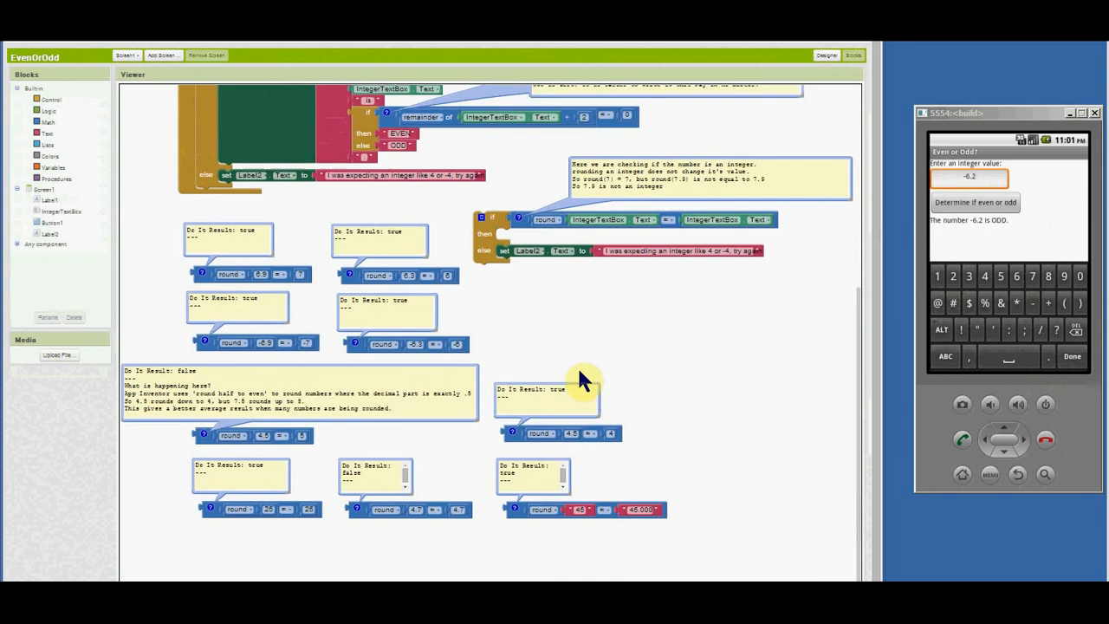
Scroll to the round(IntegerTextBox.Text) comparison check inserted inside Button1.Click
{"action": "scroll", "scroll_direction": "down", "scroll_amount": 3}
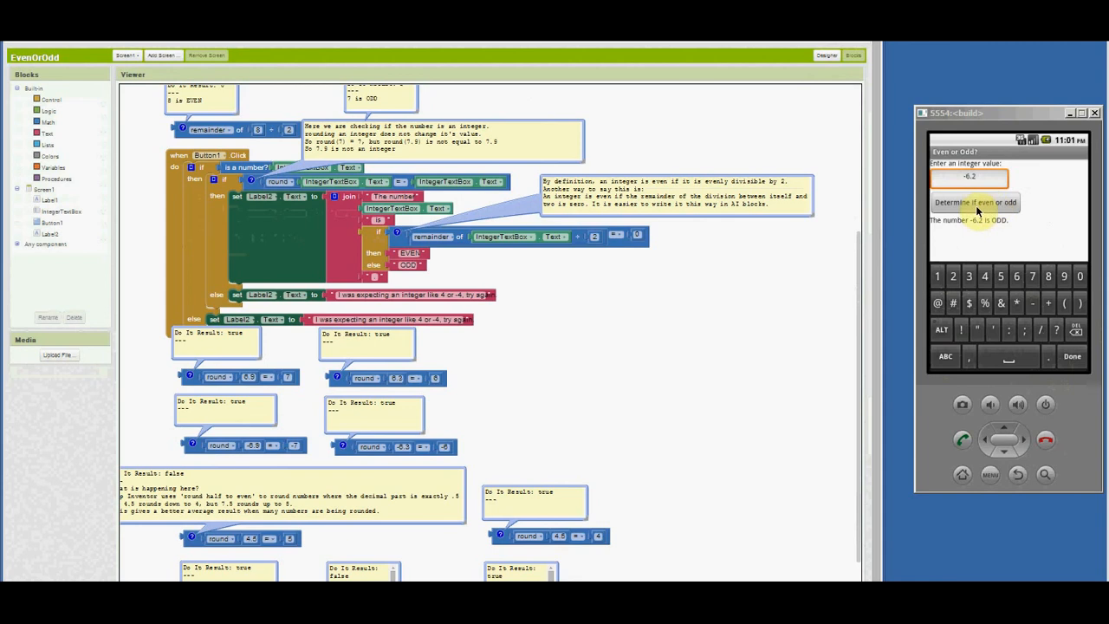
Run the check on -6.2 twice, getting the expecting-an-integer message instead of ODD
{"action": "left_click", "coordinate": [979, 204]}
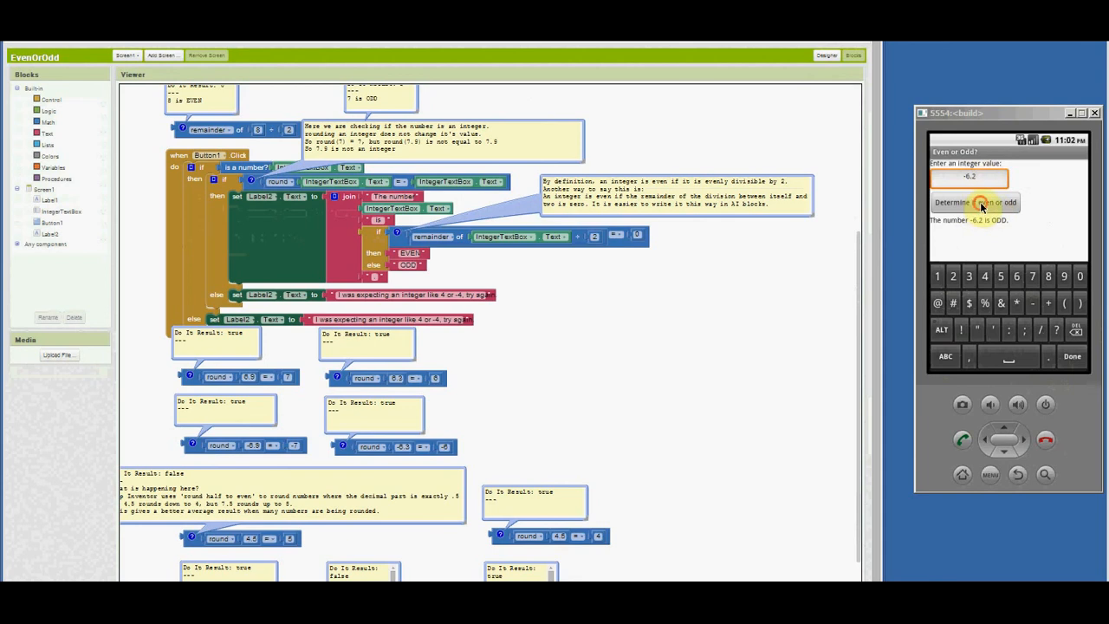
{"action": "left_click", "coordinate": [973, 201]}
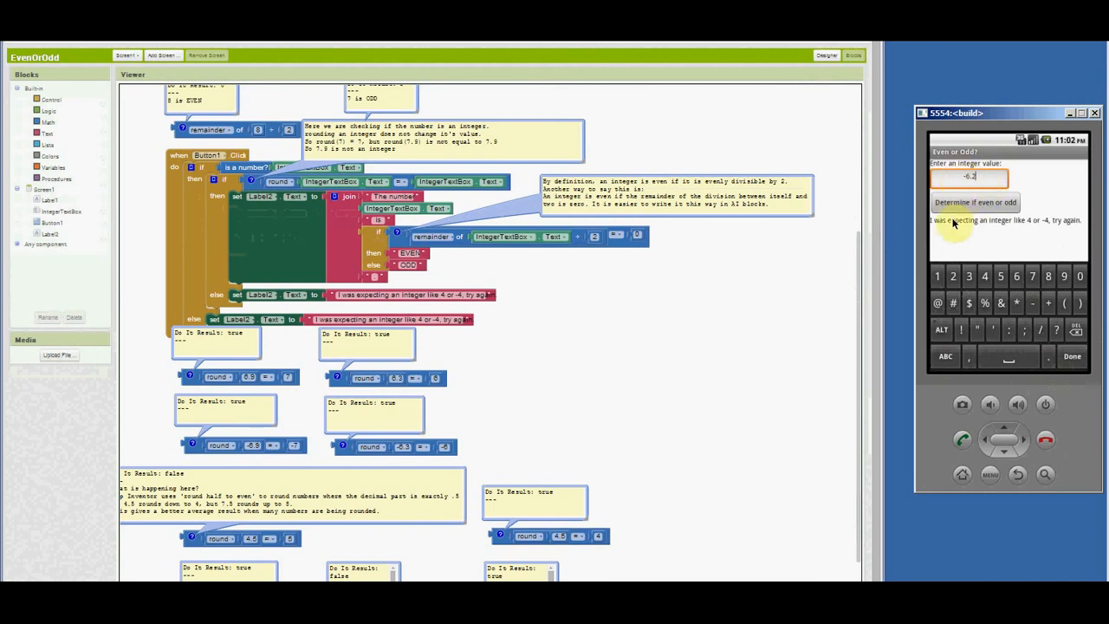
{"action": "mouse_move", "coordinate": [1019, 229]}
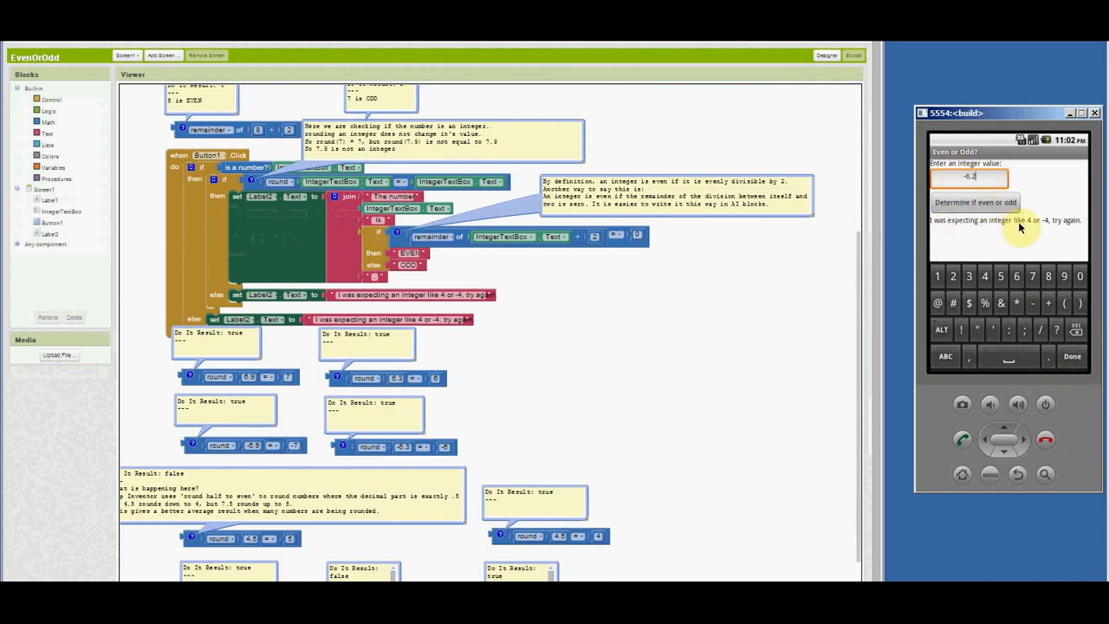